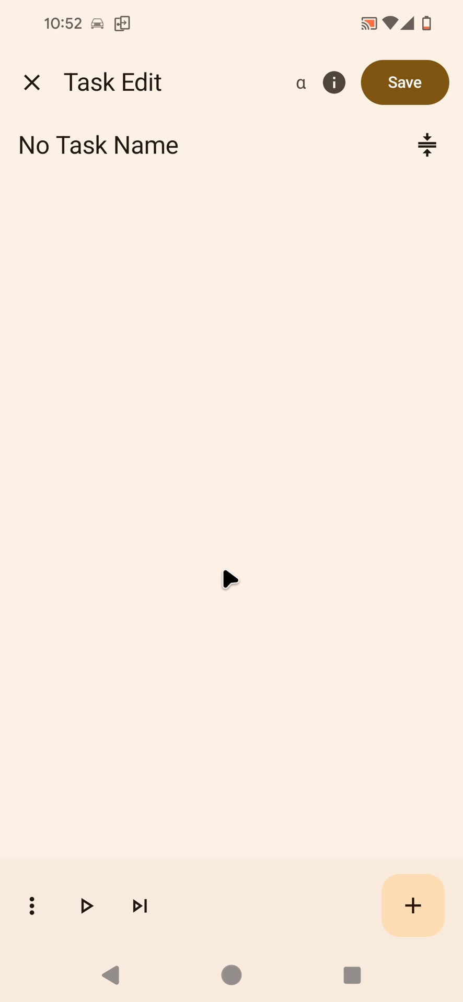
{"action": "mouse_move", "coordinate": [248, 570]}
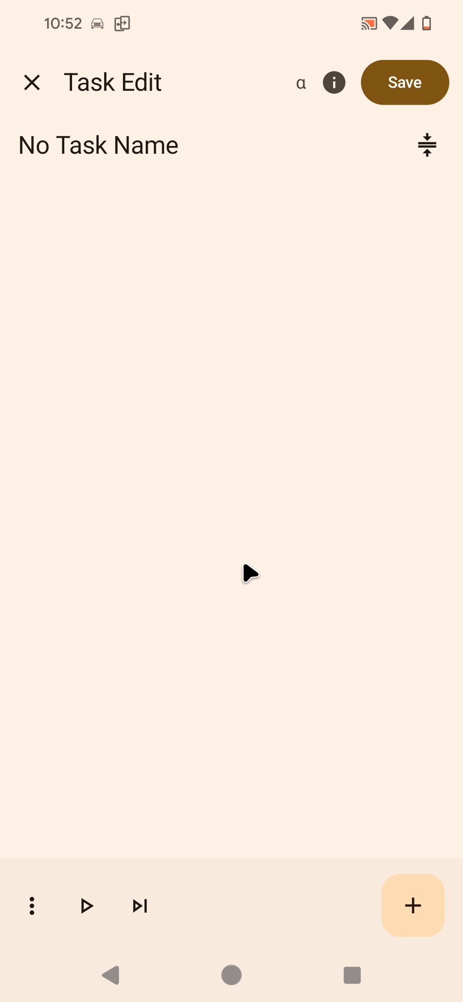
{"action": "mouse_move", "coordinate": [242, 513]}
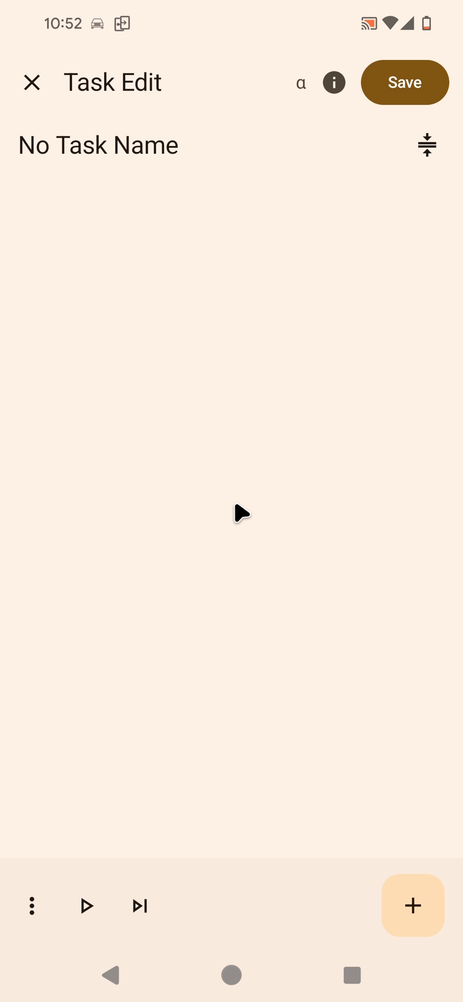
{"action": "mouse_move", "coordinate": [101, 385]}
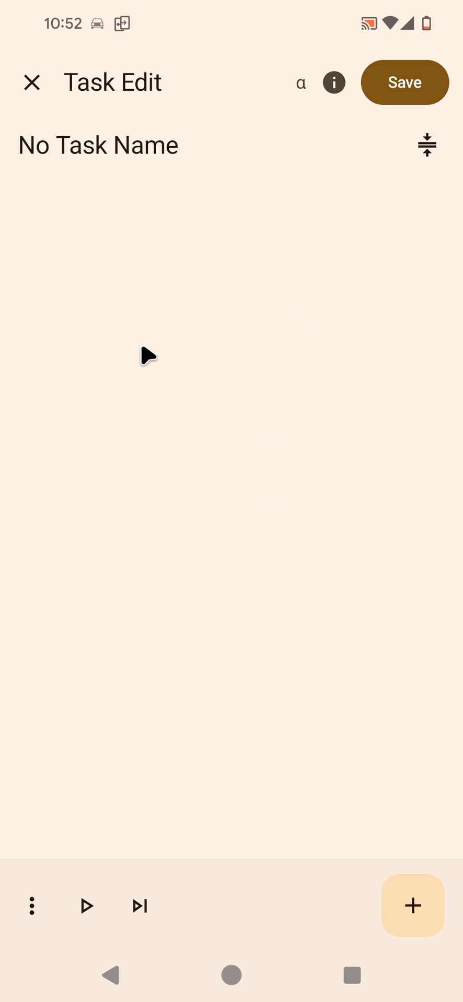
{"action": "mouse_move", "coordinate": [197, 432]}
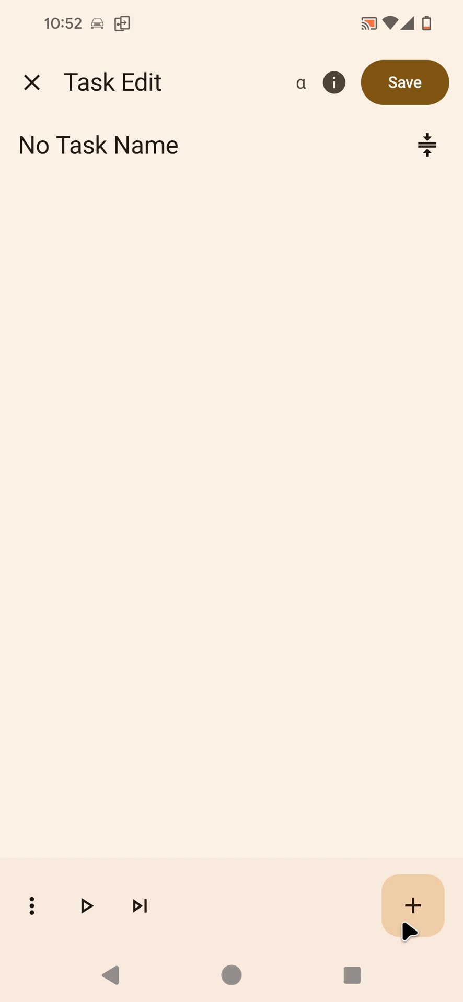
Add a Flash action with the text 'Cool' as the task's first action.
{"action": "left_click", "coordinate": [412, 905]}
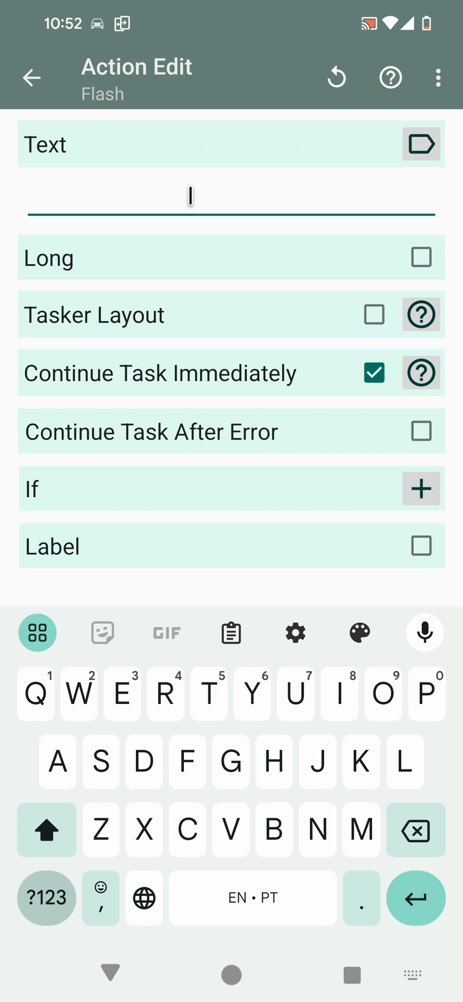
{"action": "type", "text": "Cool"}
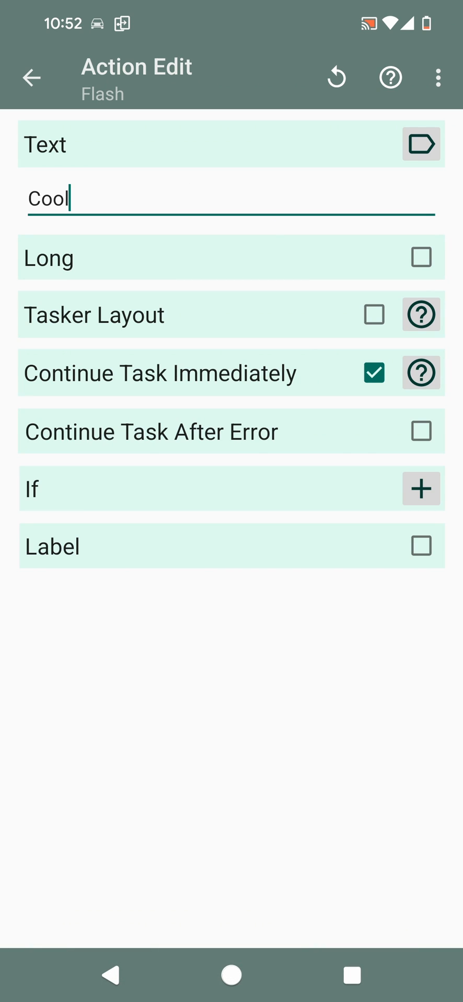
{"action": "left_click", "coordinate": [31, 77]}
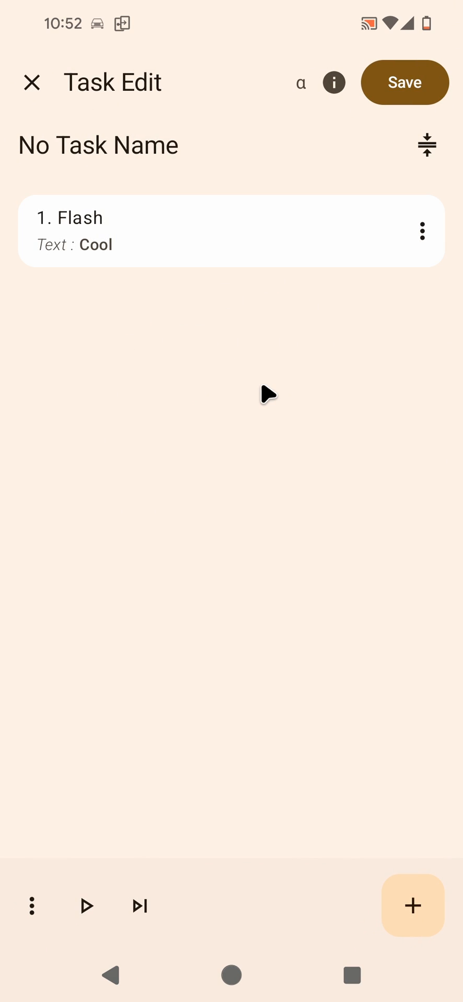
{"action": "mouse_move", "coordinate": [268, 394]}
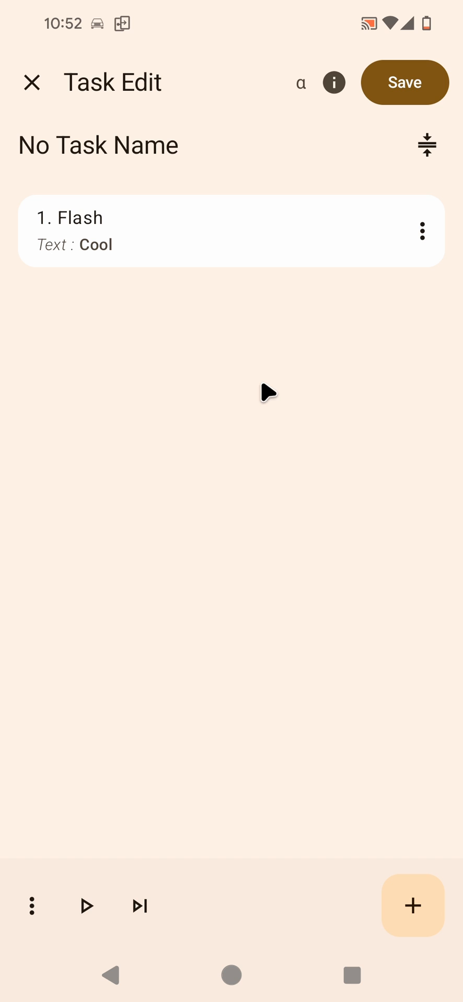
{"action": "mouse_move", "coordinate": [347, 701]}
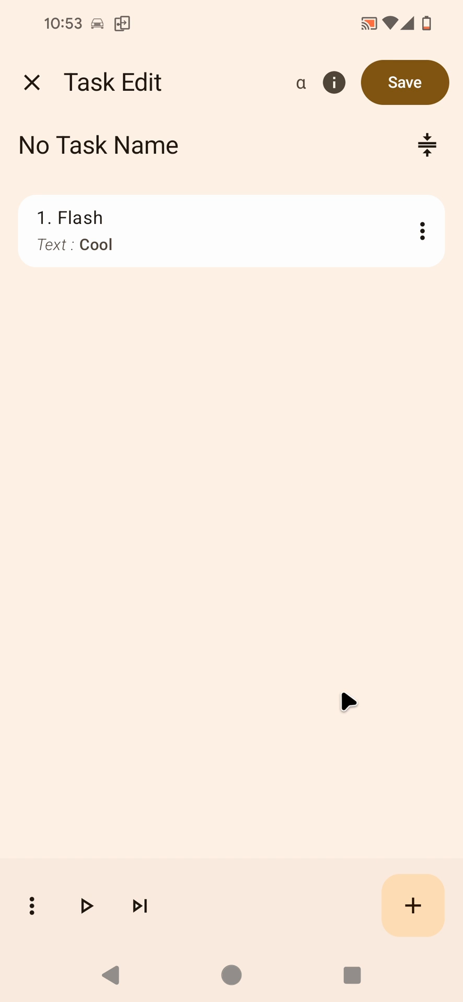
{"action": "mouse_move", "coordinate": [222, 300]}
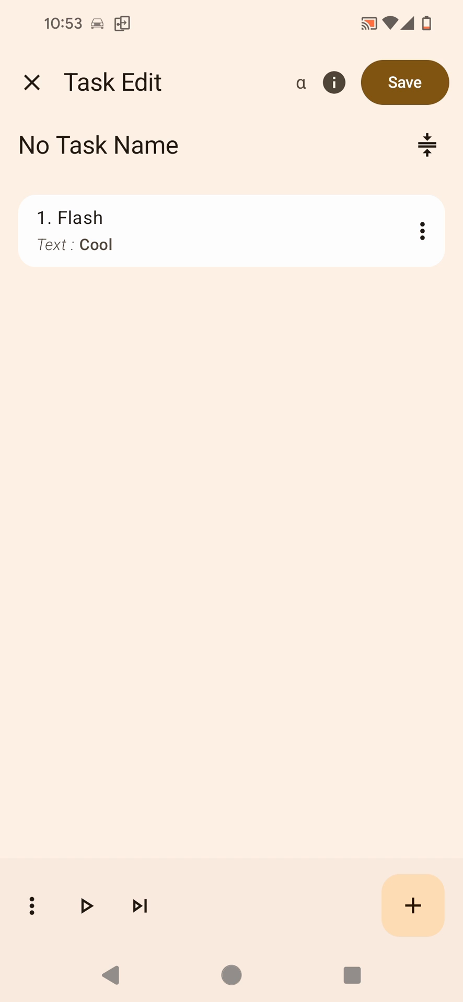
{"action": "left_click", "coordinate": [86, 906]}
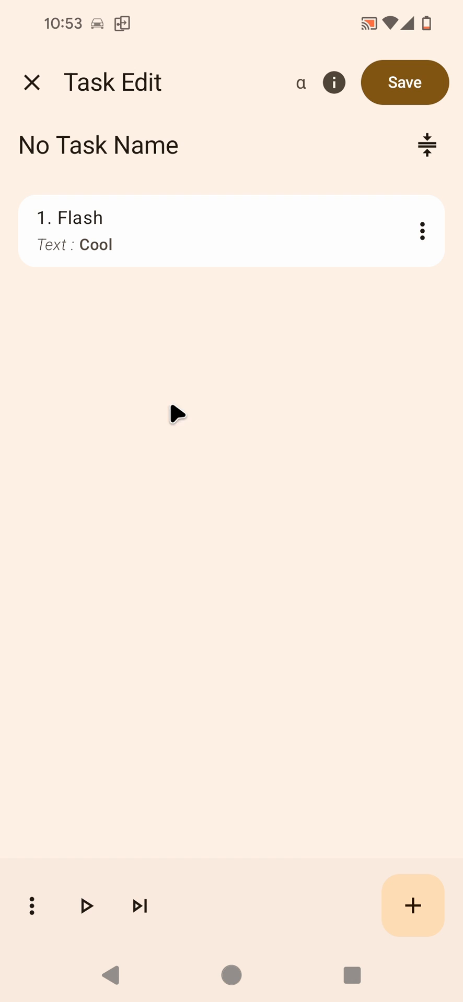
Label the Cool Flash action 'This is a cool action' in pink.
{"action": "left_click", "coordinate": [421, 231]}
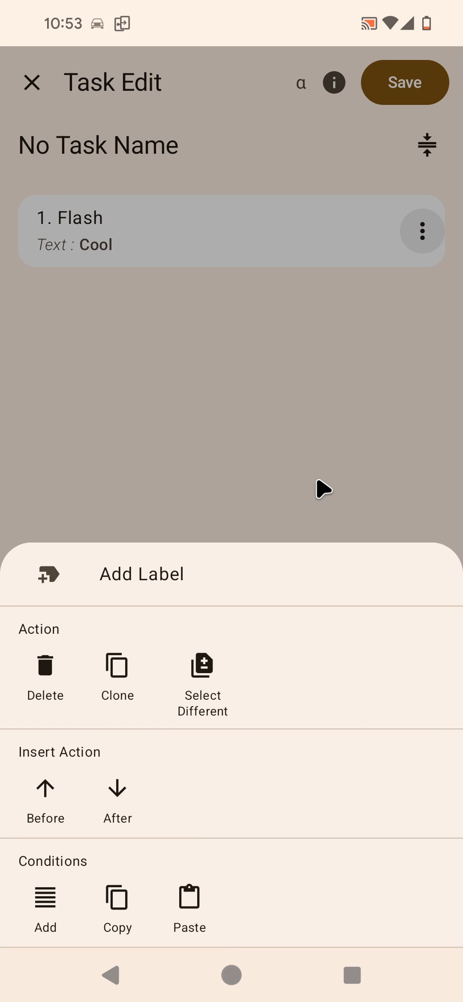
{"action": "mouse_move", "coordinate": [165, 570]}
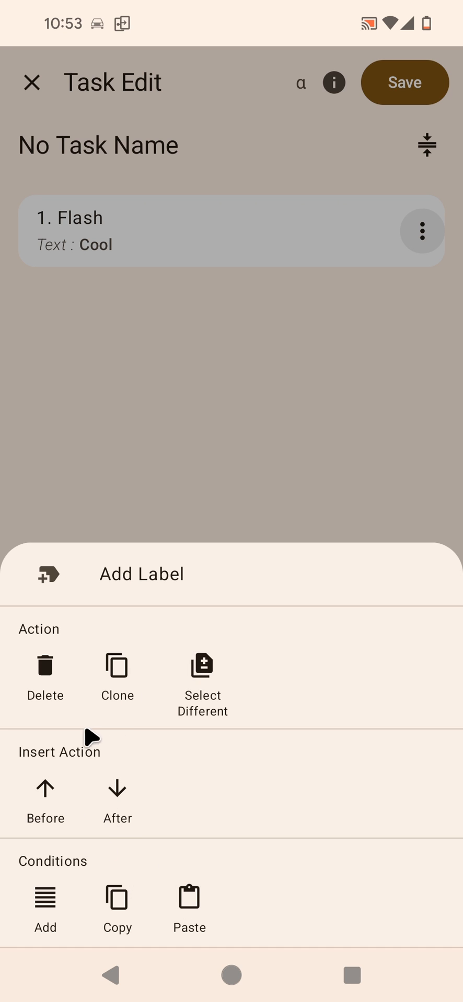
{"action": "mouse_move", "coordinate": [99, 917]}
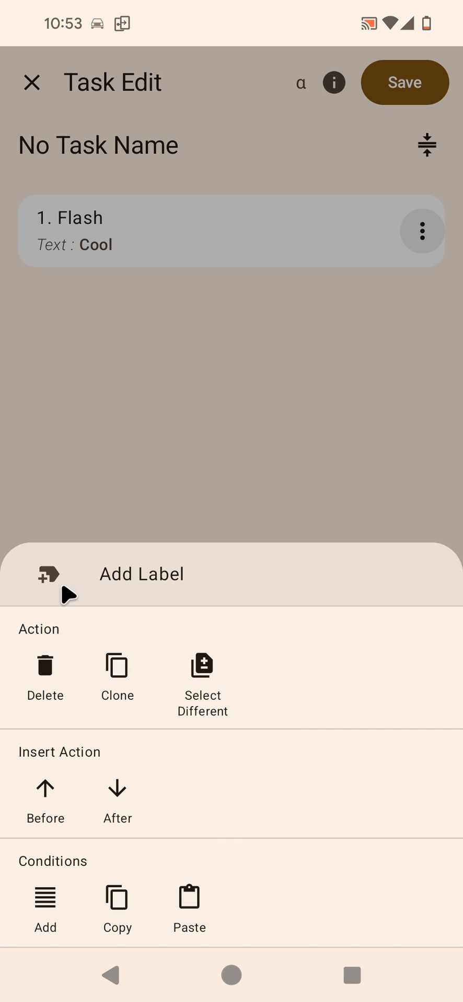
{"action": "left_click", "coordinate": [141, 574]}
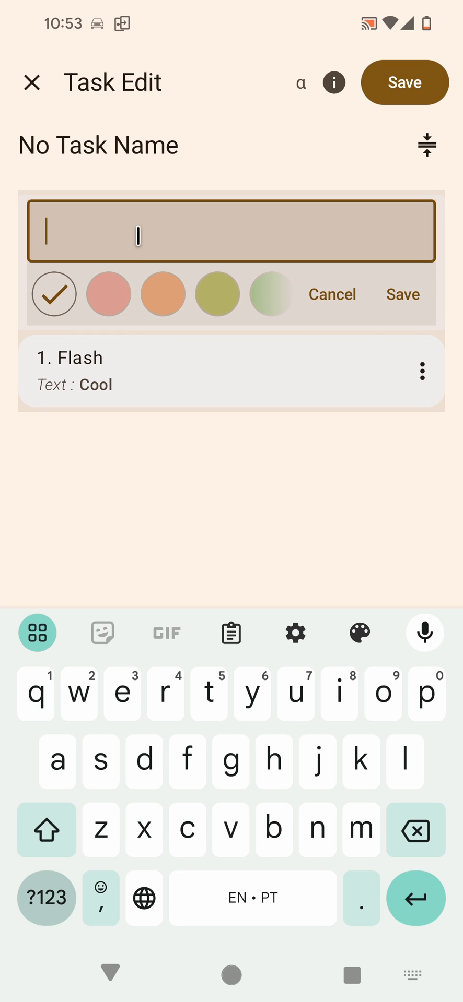
{"action": "type", "text": "This is a cool action"}
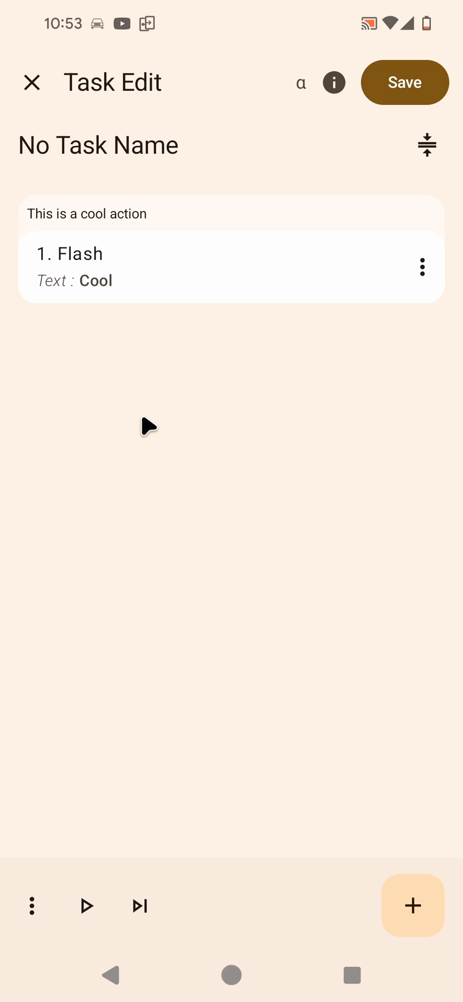
{"action": "mouse_move", "coordinate": [120, 420]}
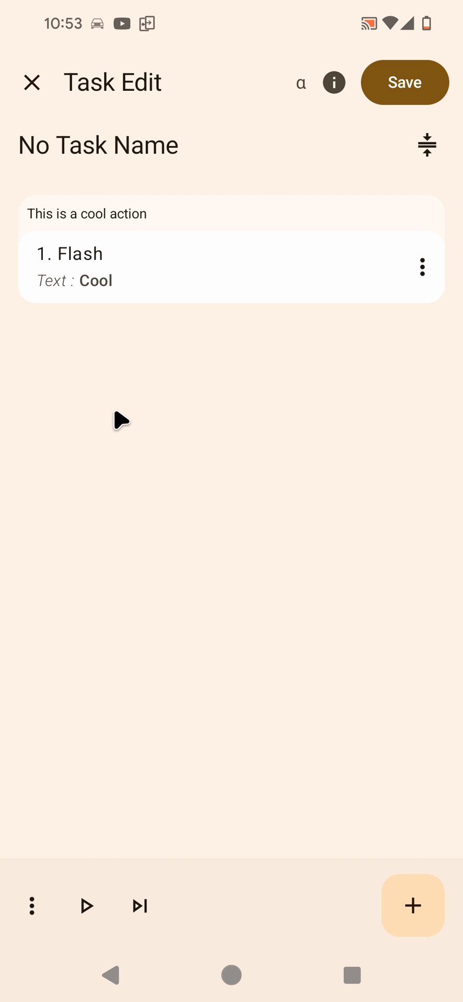
{"action": "mouse_move", "coordinate": [135, 395]}
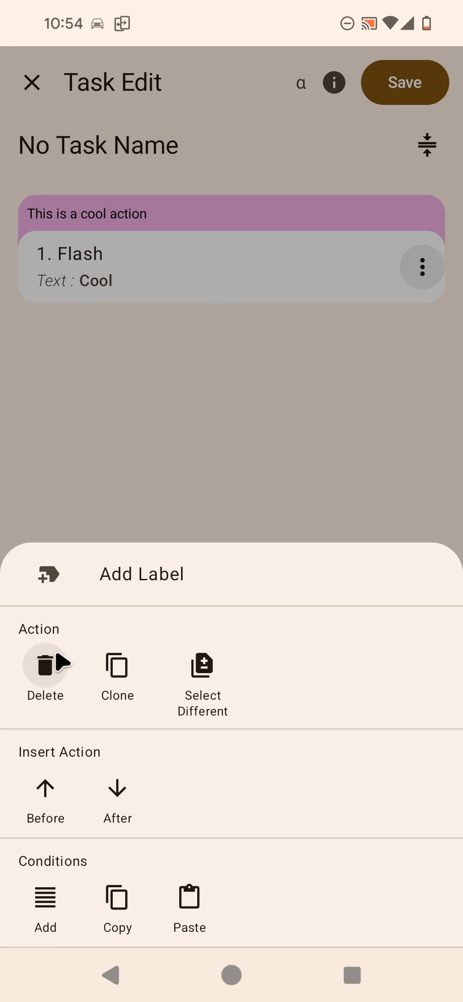
Clone the Flash, relabel it 'This is not a cool action' in salmon, text Not Cool.
{"action": "left_click", "coordinate": [117, 666]}
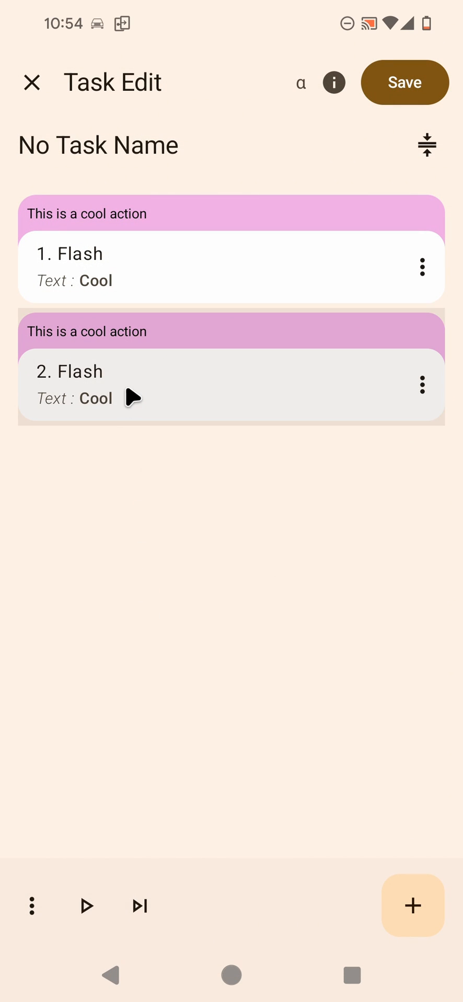
{"action": "left_click", "coordinate": [86, 331]}
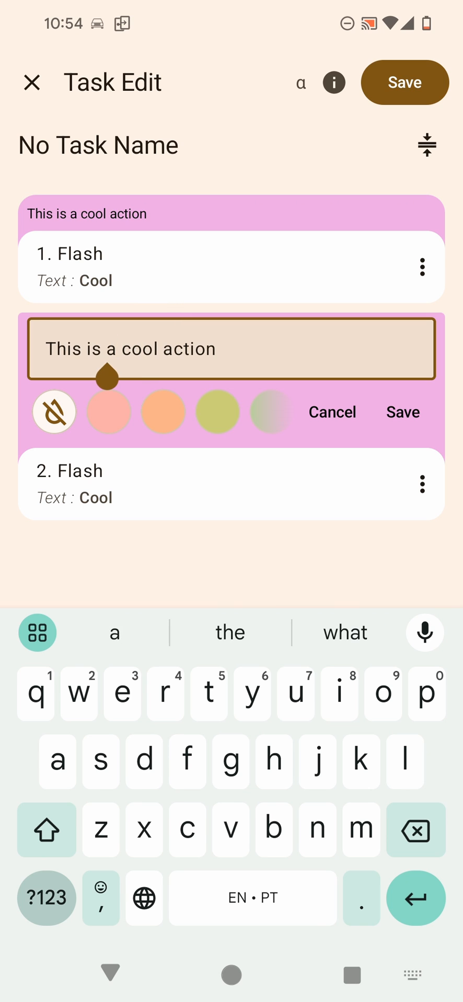
{"action": "type", "text": "not"}
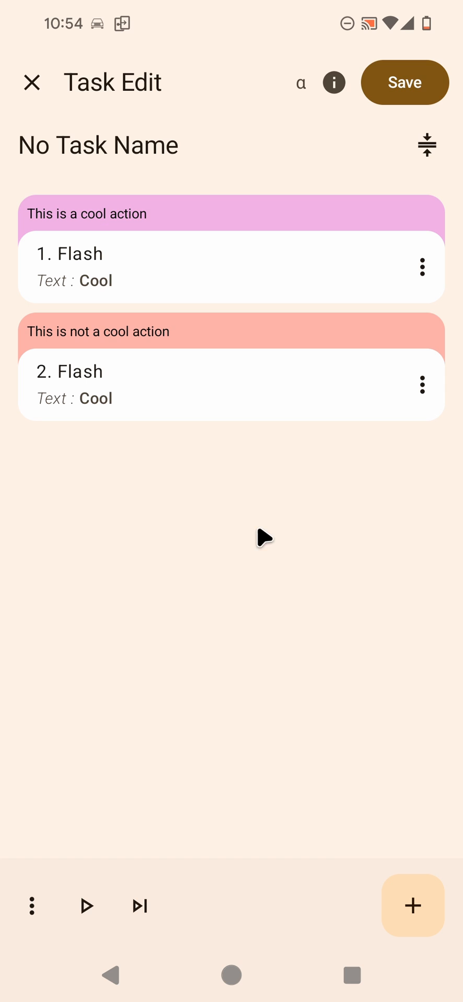
{"action": "left_click", "coordinate": [230, 384]}
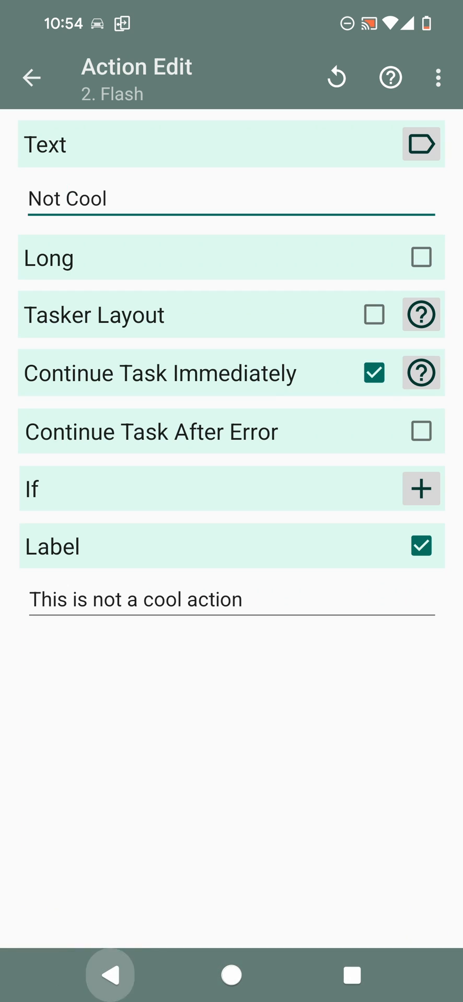
{"action": "left_click", "coordinate": [31, 77]}
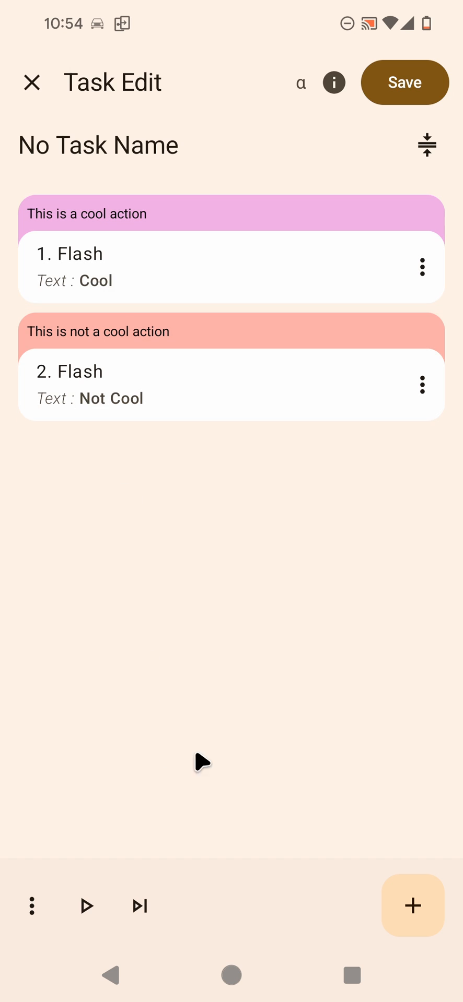
{"action": "mouse_move", "coordinate": [227, 662]}
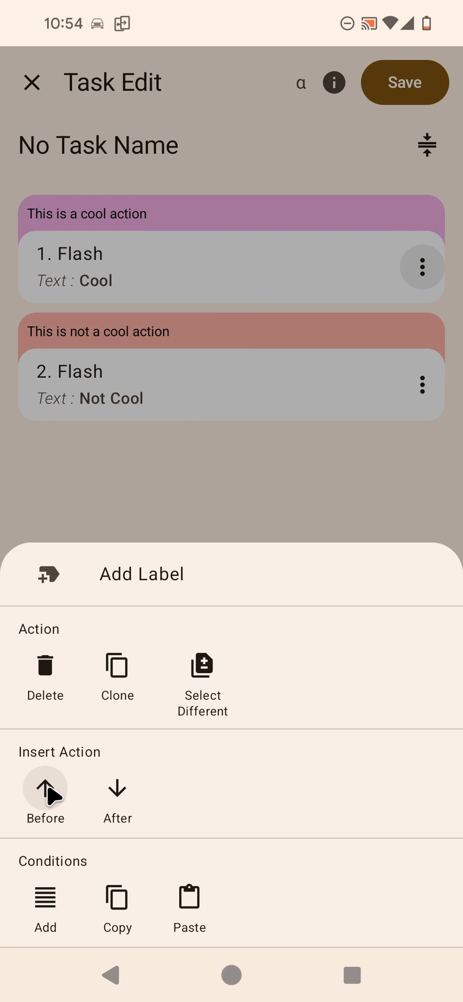
{"action": "mouse_move", "coordinate": [52, 801]}
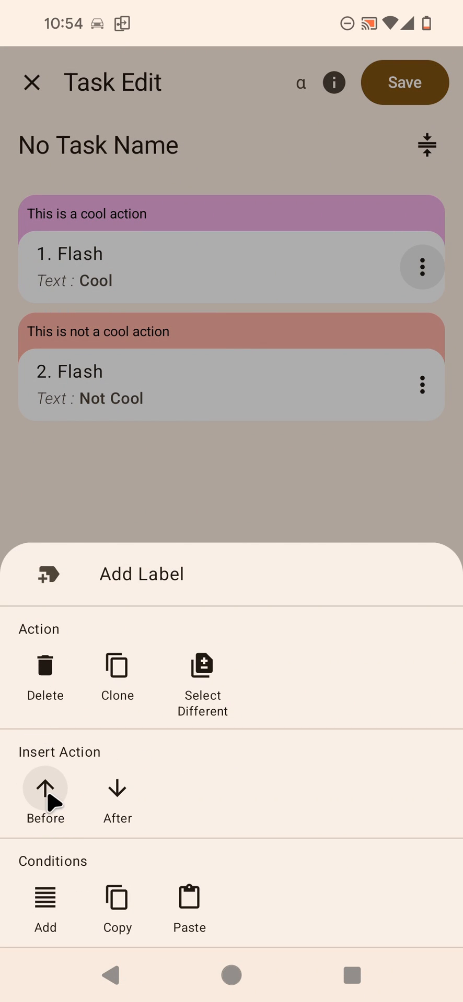
Wrap both Flash actions in an If block with condition 1 ~ 1.
{"action": "left_click", "coordinate": [45, 789]}
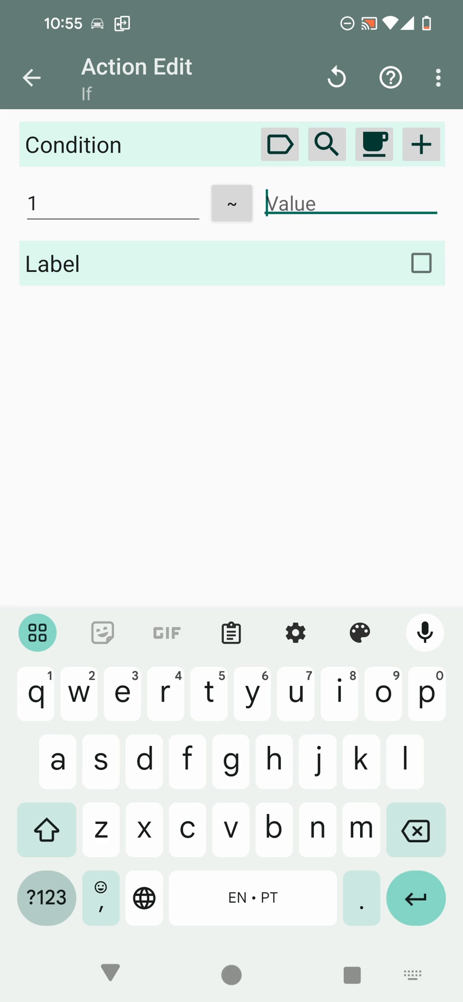
{"action": "type", "text": "1"}
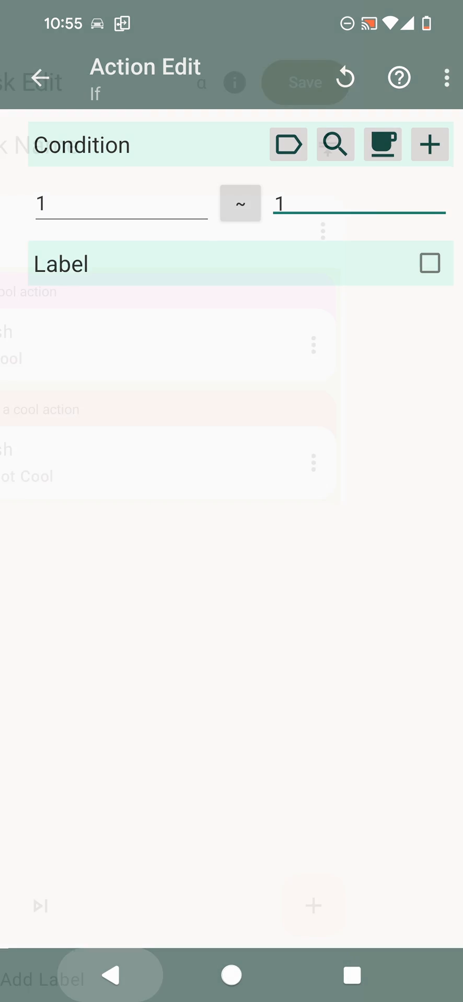
{"action": "left_click", "coordinate": [40, 77]}
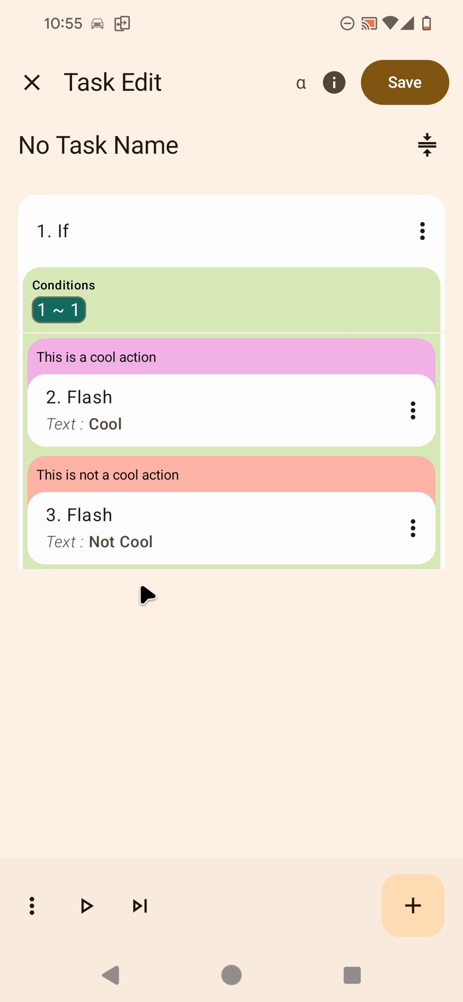
{"action": "left_click", "coordinate": [230, 528]}
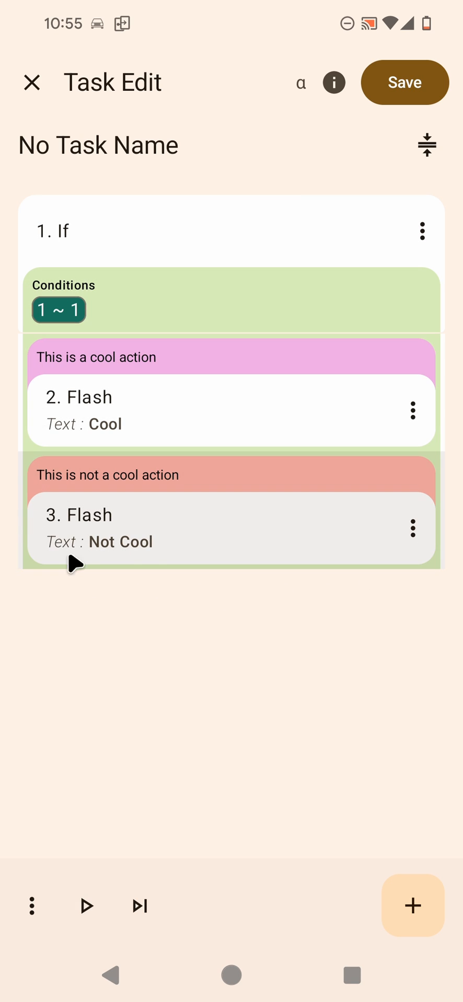
{"action": "mouse_move", "coordinate": [41, 472]}
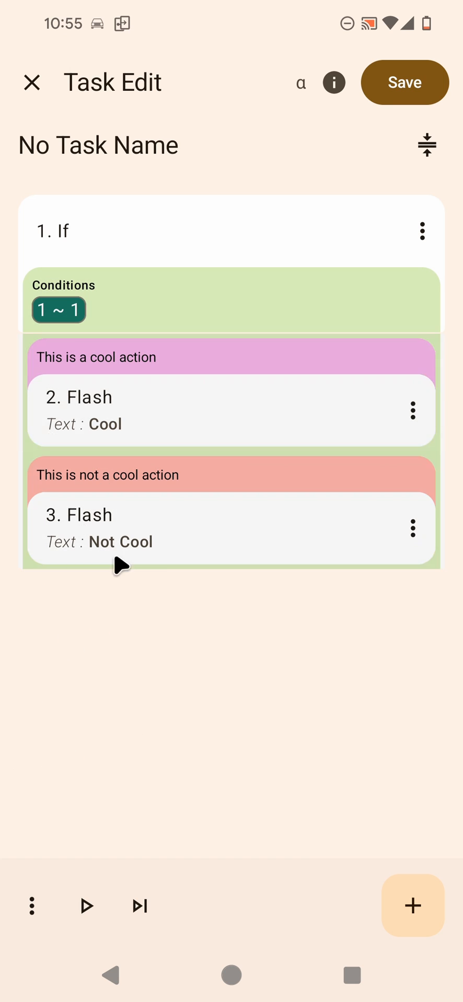
{"action": "mouse_move", "coordinate": [194, 718]}
{"action": "type", "text": "e"}
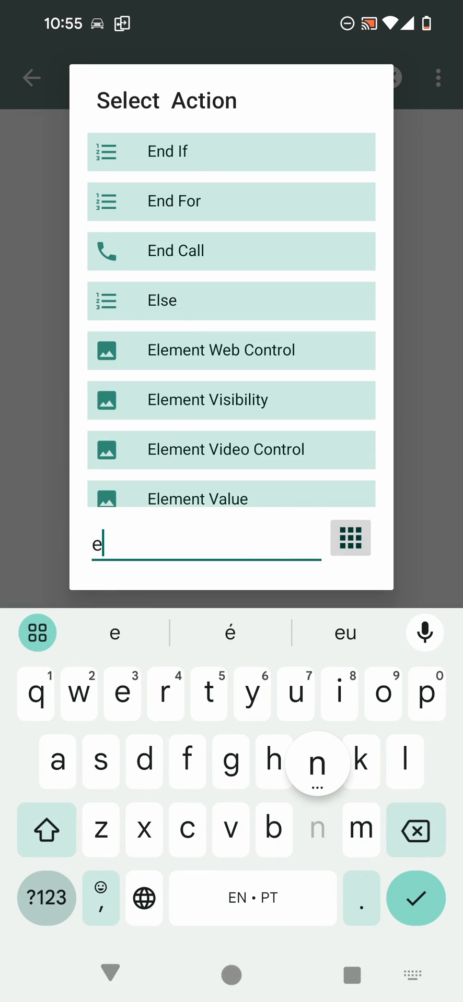
Add End If after the Cool Flash, leaving the Not Cool Flash outside.
{"action": "type", "text": "nd"}
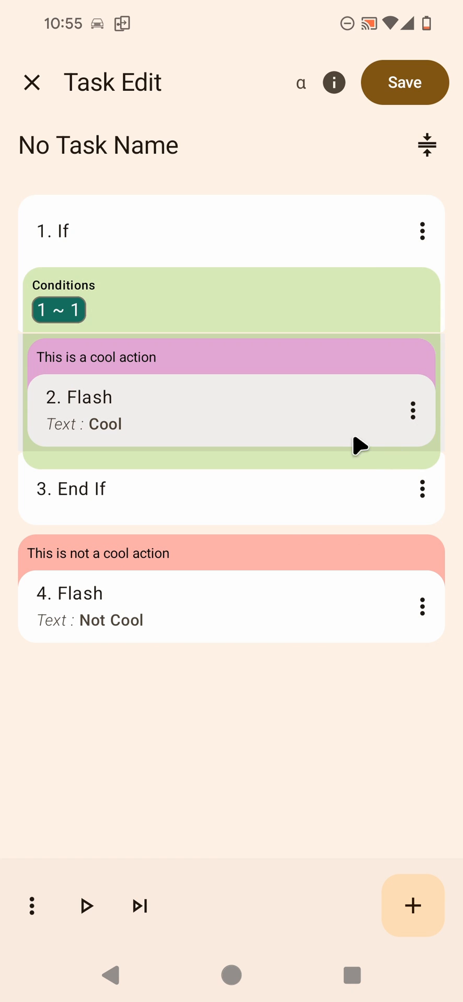
{"action": "mouse_move", "coordinate": [138, 781]}
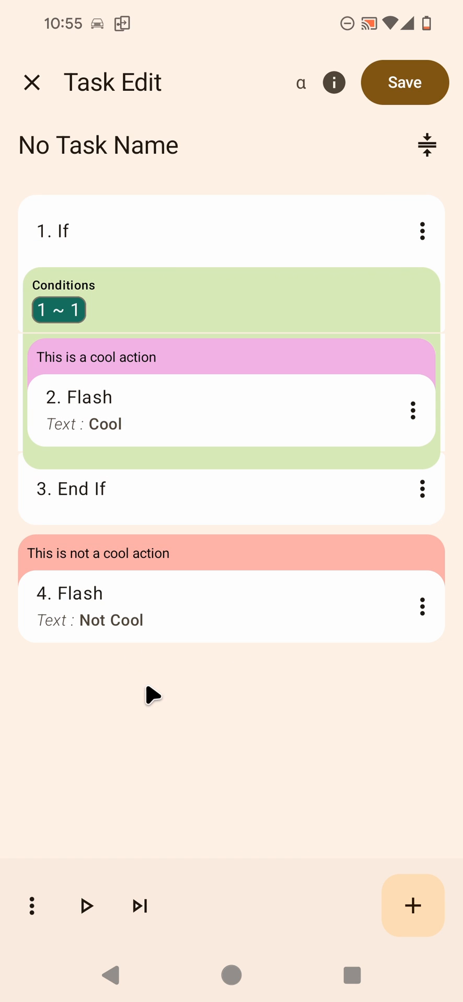
{"action": "mouse_move", "coordinate": [165, 708]}
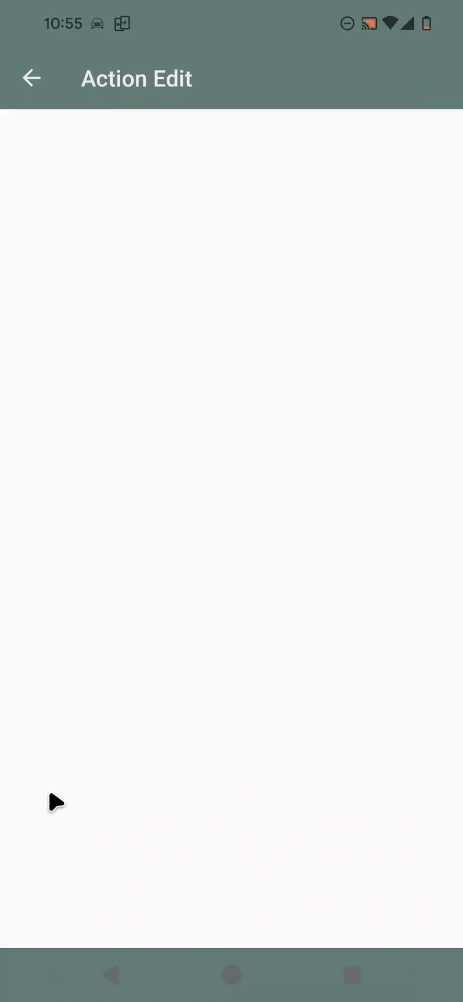
Insert Else between the Cool and Not Cool Flashes and open the If condition.
{"action": "type", "text": "e"}
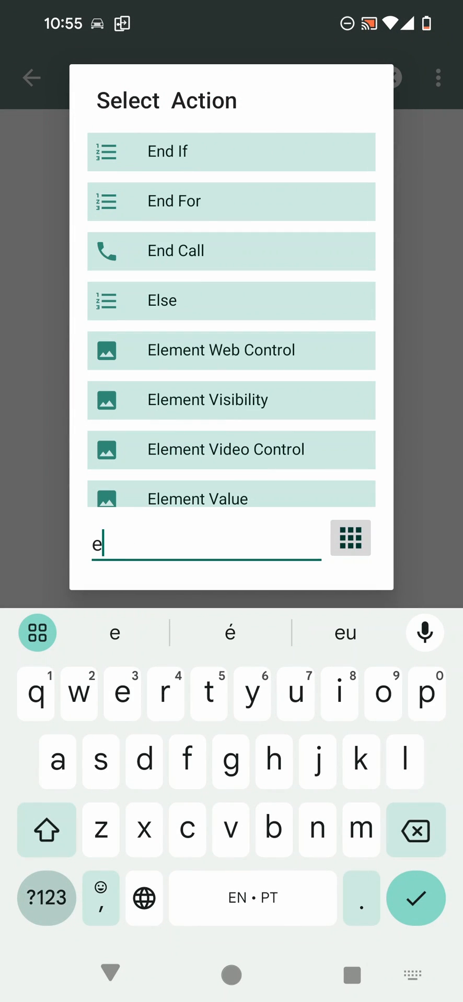
{"action": "type", "text": "lse"}
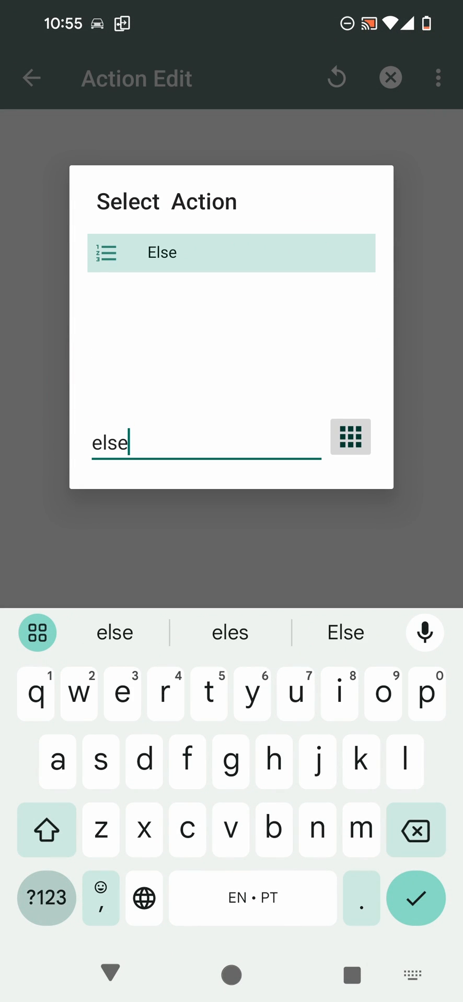
{"action": "left_click", "coordinate": [350, 438]}
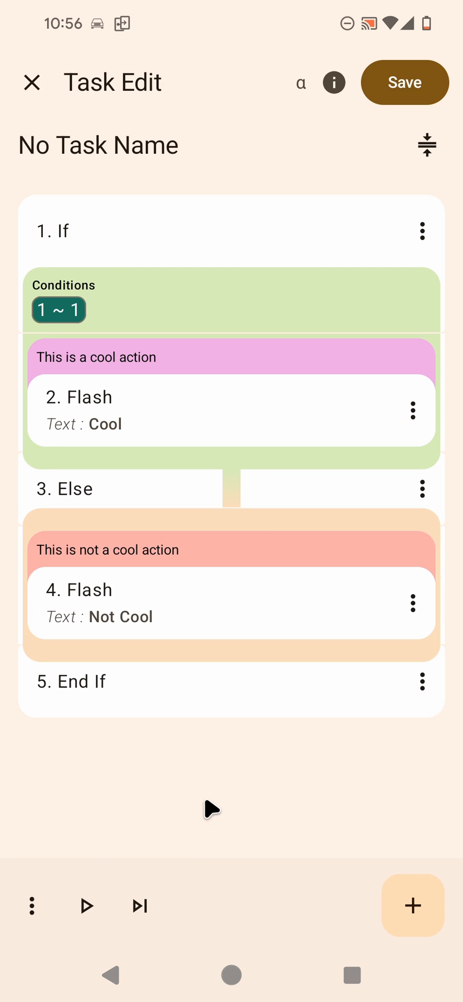
{"action": "left_click", "coordinate": [230, 410]}
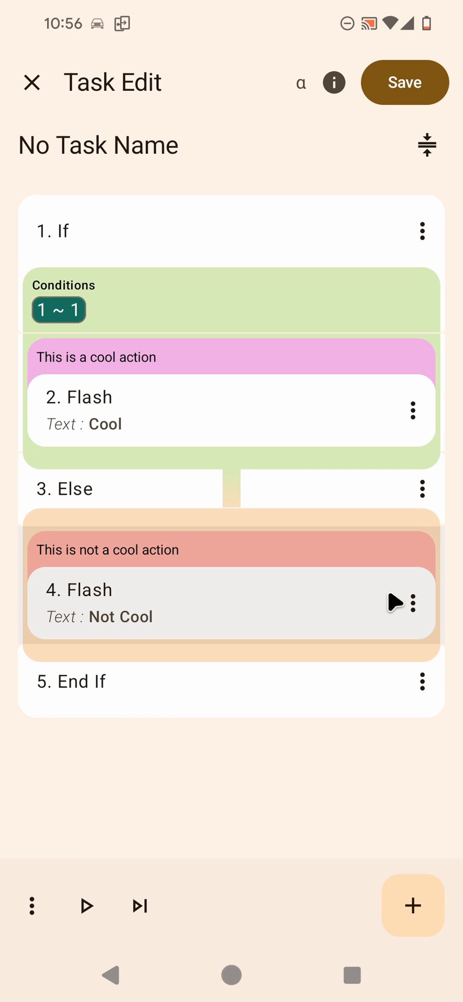
{"action": "mouse_move", "coordinate": [198, 844]}
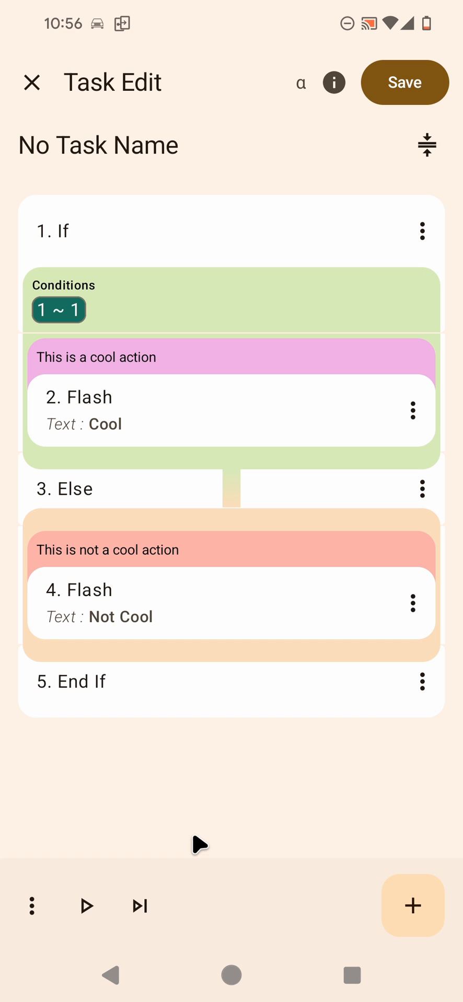
{"action": "mouse_move", "coordinate": [167, 785]}
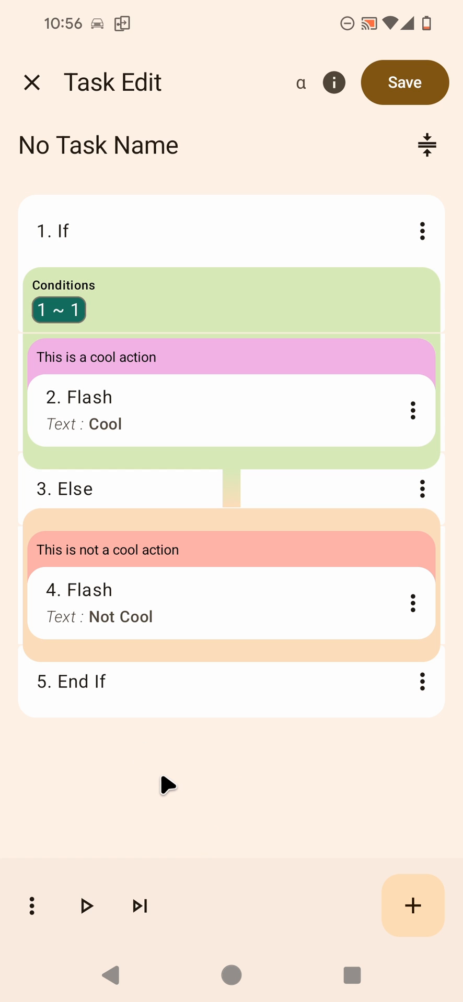
{"action": "left_click", "coordinate": [86, 905]}
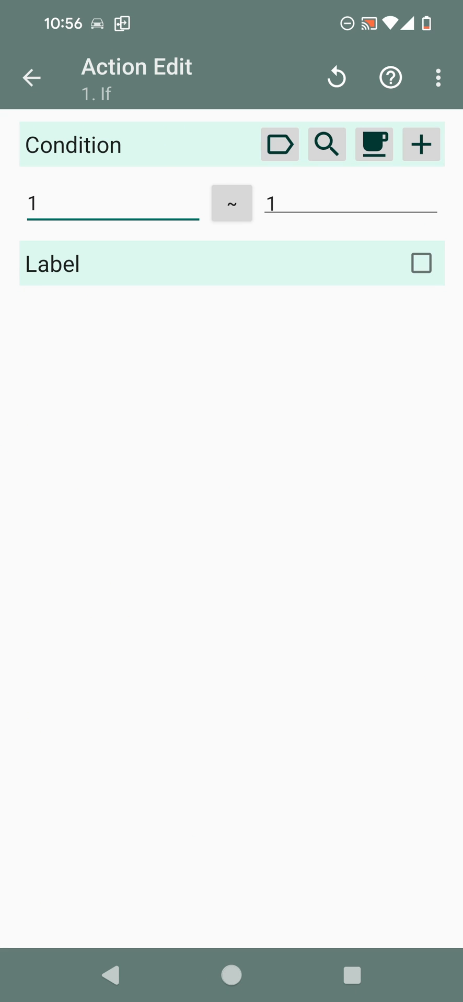
Change the If condition to 2 ~ 1 and return to the task.
{"action": "type", "text": "2"}
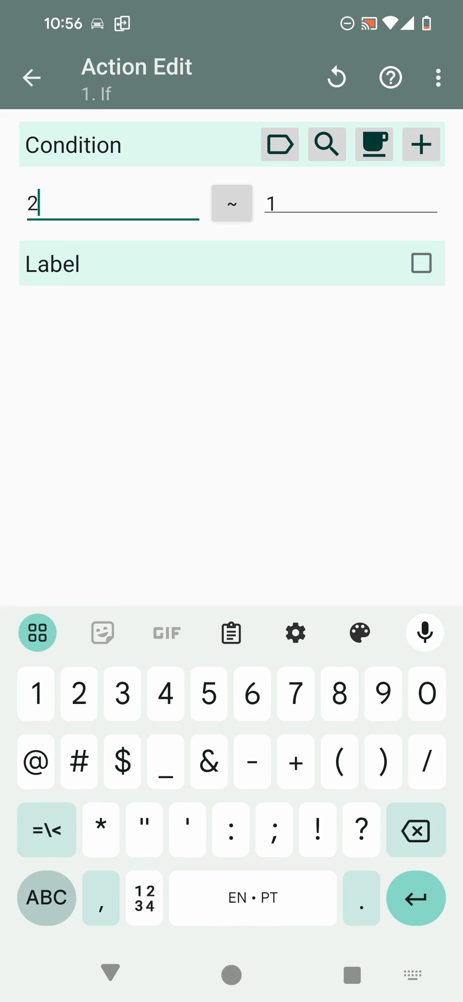
{"action": "left_click", "coordinate": [31, 77]}
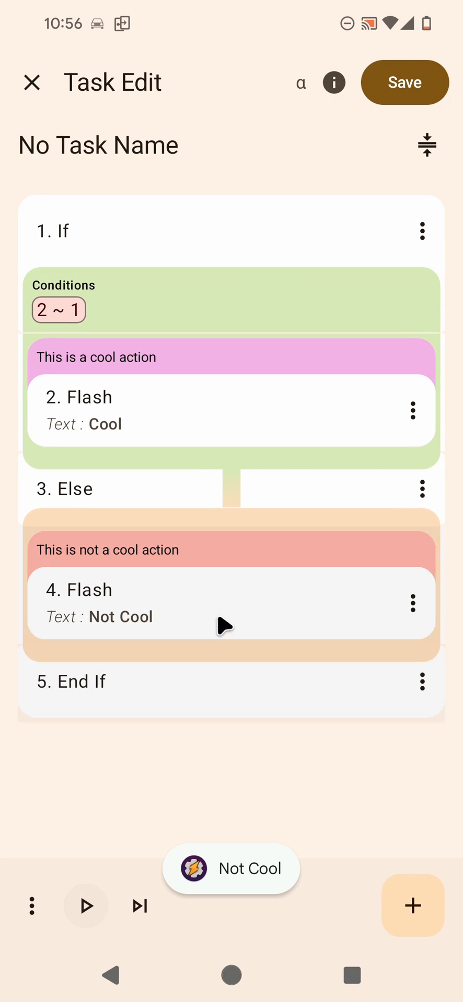
{"action": "mouse_move", "coordinate": [151, 807]}
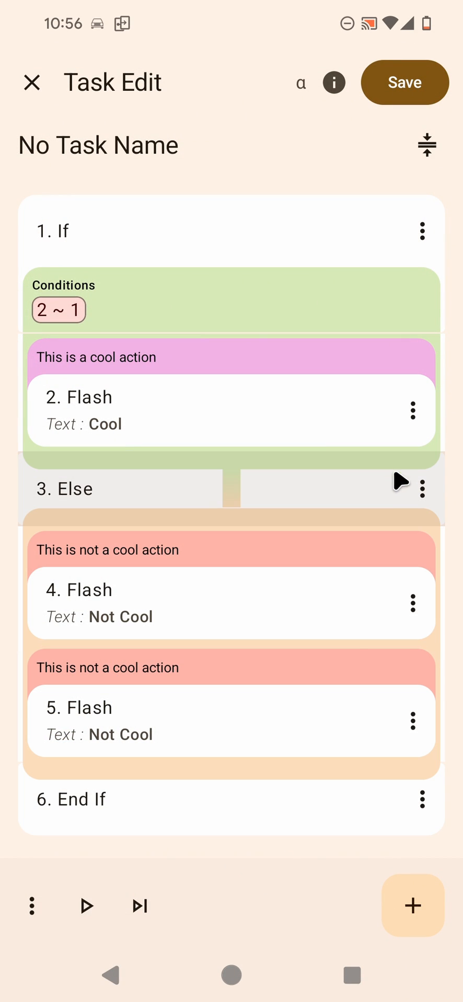
{"action": "mouse_move", "coordinate": [422, 489]}
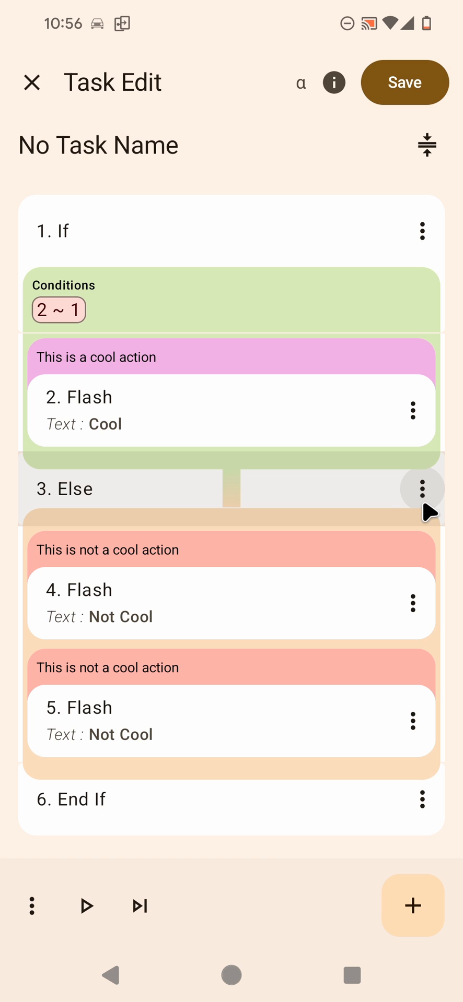
Insert a Beep action (8000, 1000 ms) right after the Else.
{"action": "left_click", "coordinate": [421, 489]}
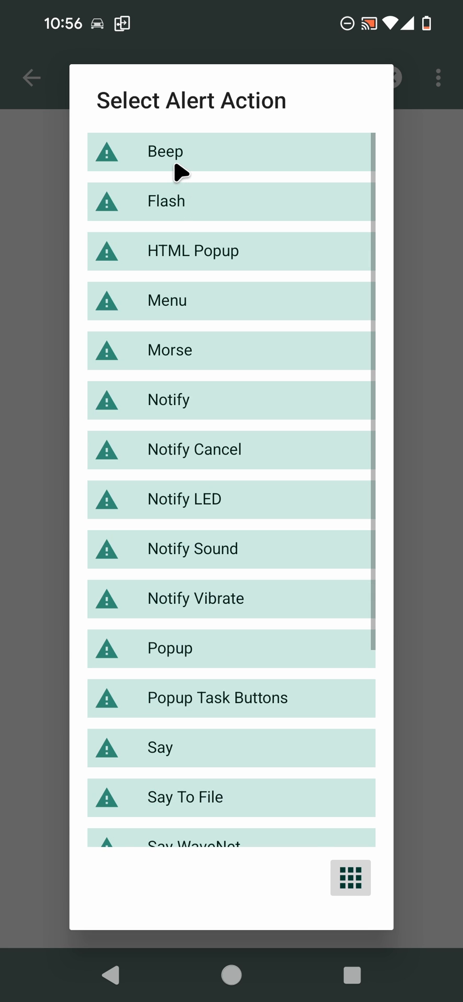
{"action": "left_click", "coordinate": [165, 151]}
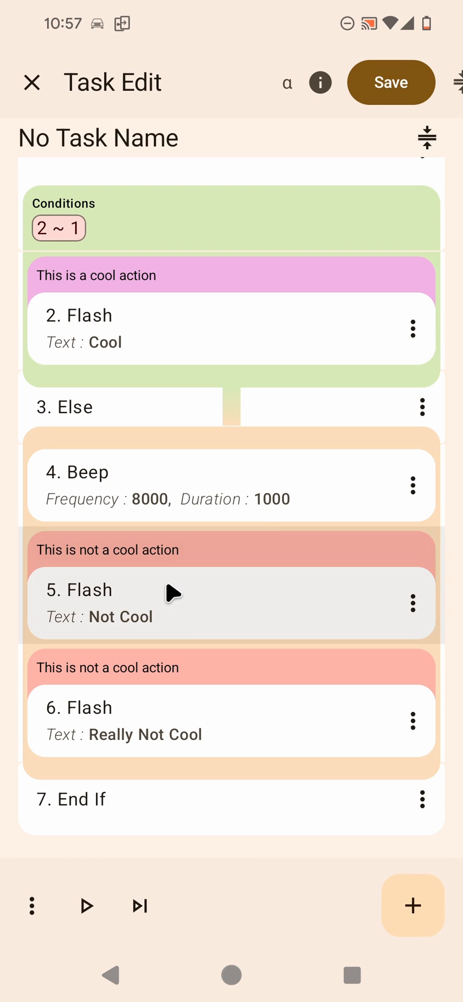
{"action": "mouse_move", "coordinate": [97, 877]}
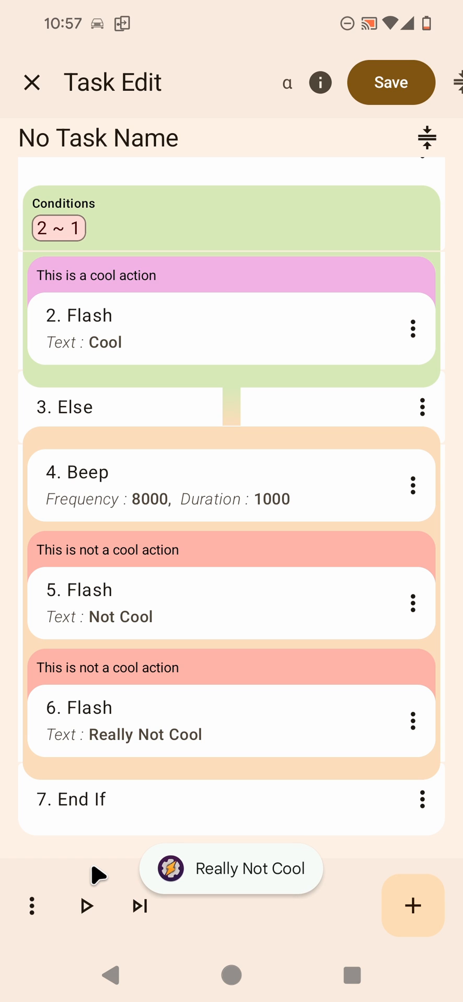
{"action": "mouse_move", "coordinate": [285, 894]}
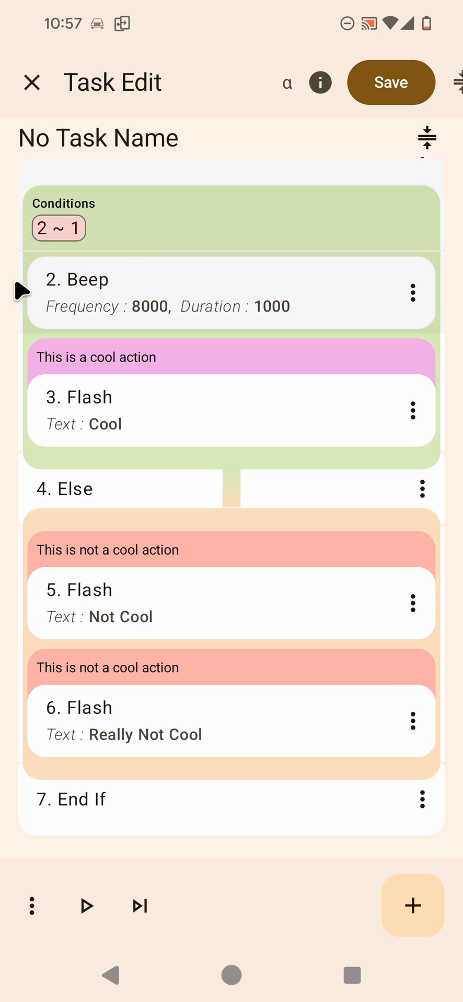
Move the Beep into the If branch, above the Cool Flash.
{"action": "scroll", "scroll_direction": "down", "scroll_amount": 3}
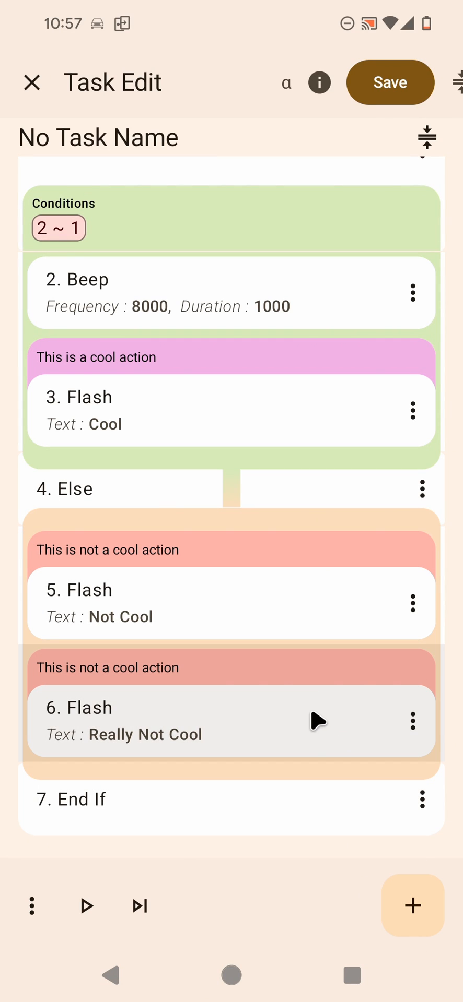
{"action": "mouse_move", "coordinate": [348, 702]}
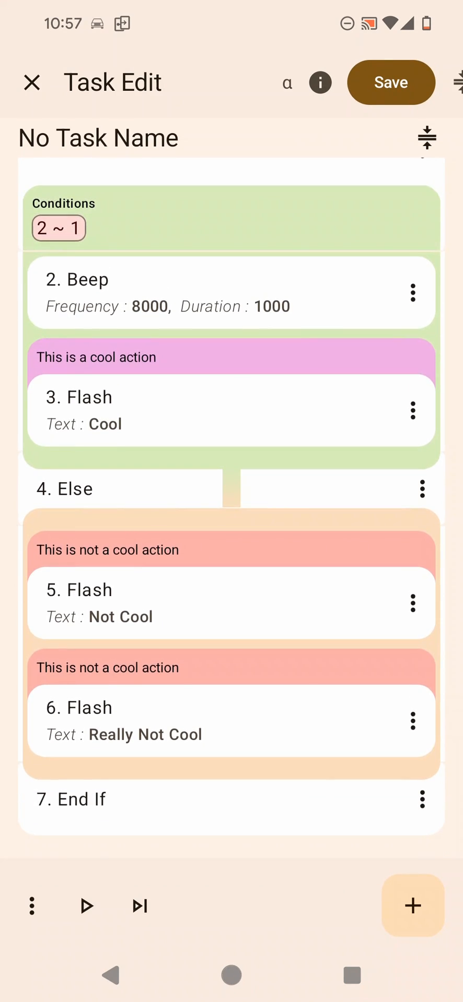
{"action": "scroll", "scroll_direction": "down", "scroll_amount": 3}
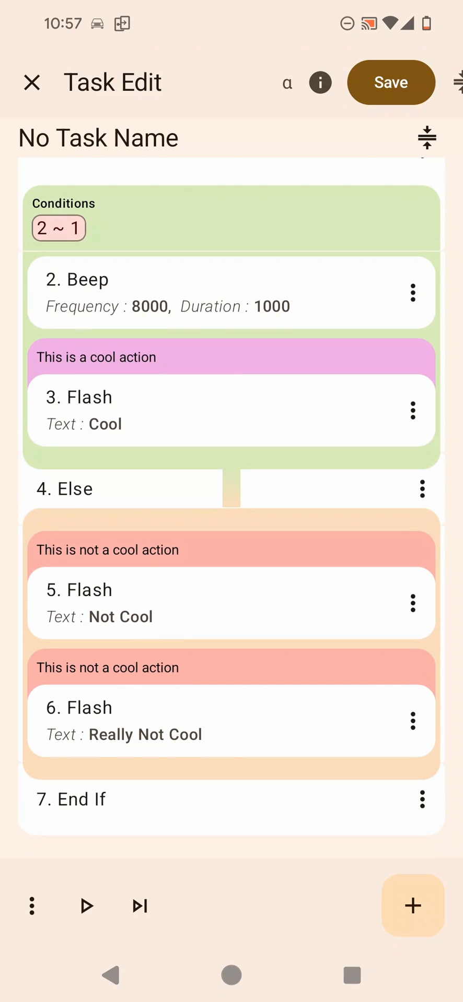
{"action": "left_click", "coordinate": [179, 721]}
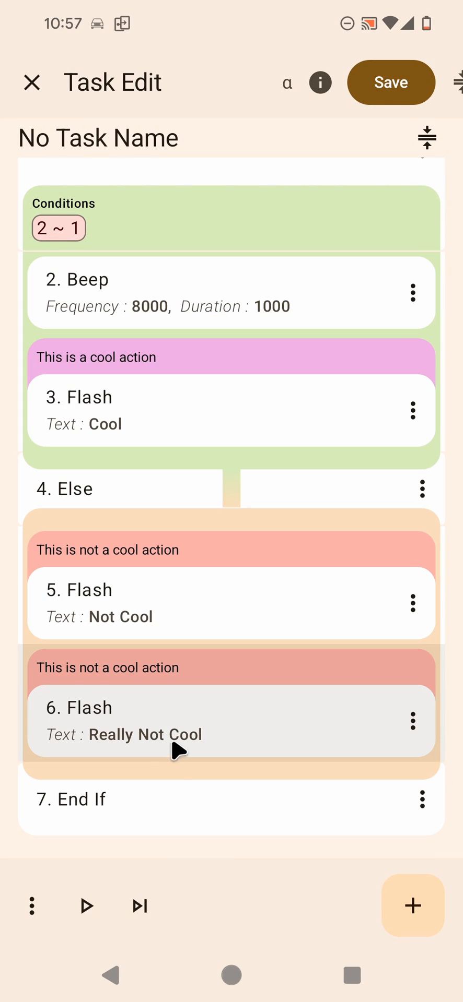
{"action": "mouse_move", "coordinate": [205, 859]}
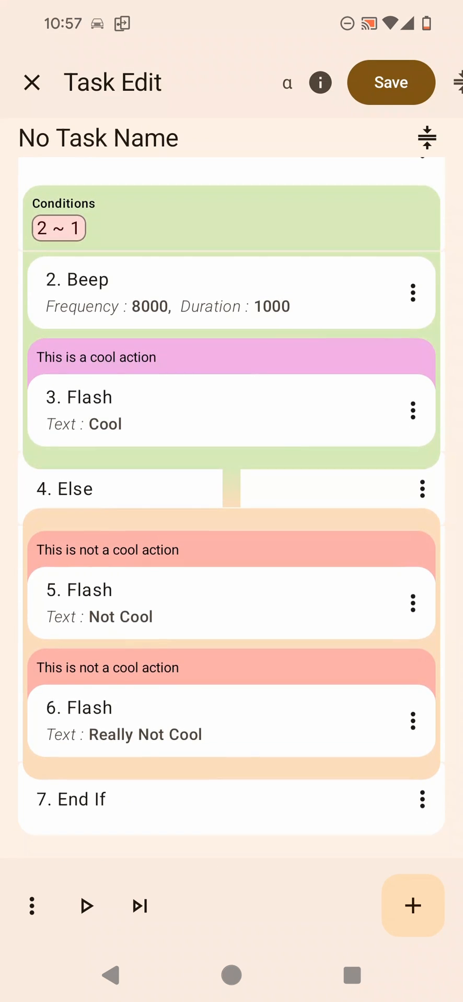
{"action": "left_click", "coordinate": [412, 410]}
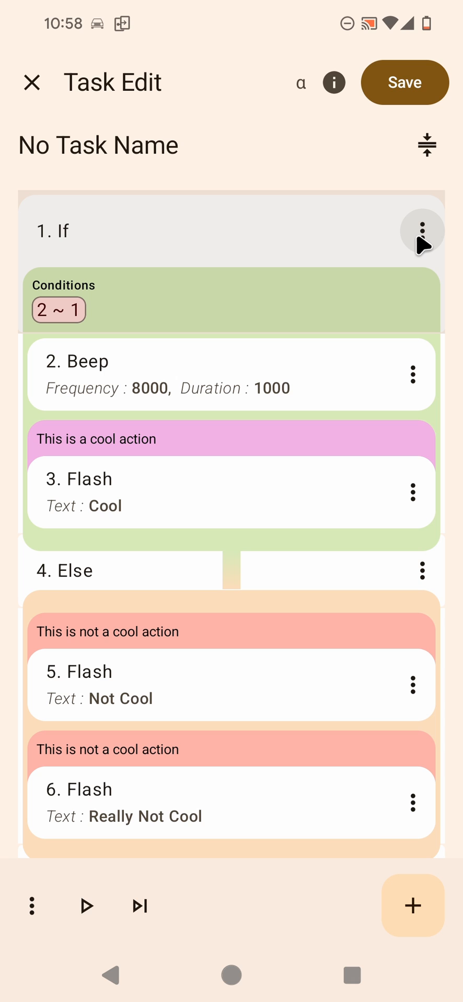
Open the Else branch's Not Cool Flash with its 2 ~ 1 condition for editing.
{"action": "left_click", "coordinate": [421, 231]}
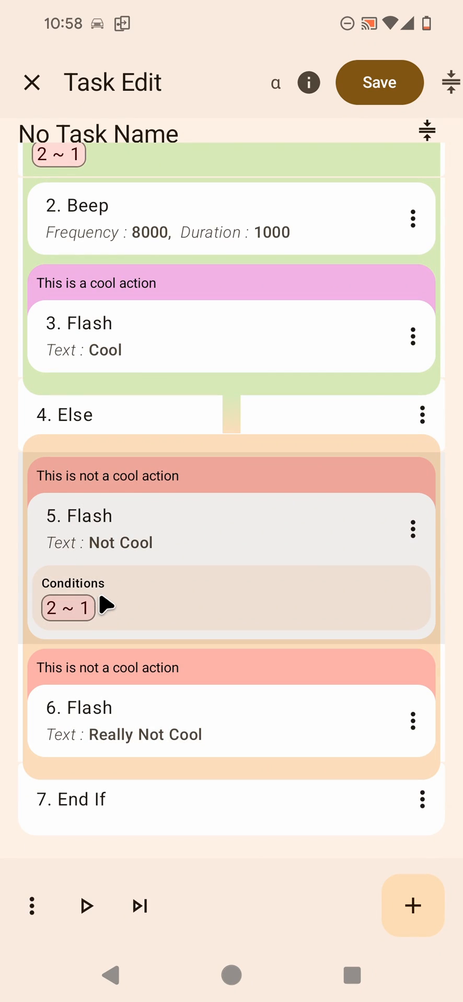
{"action": "mouse_move", "coordinate": [99, 618]}
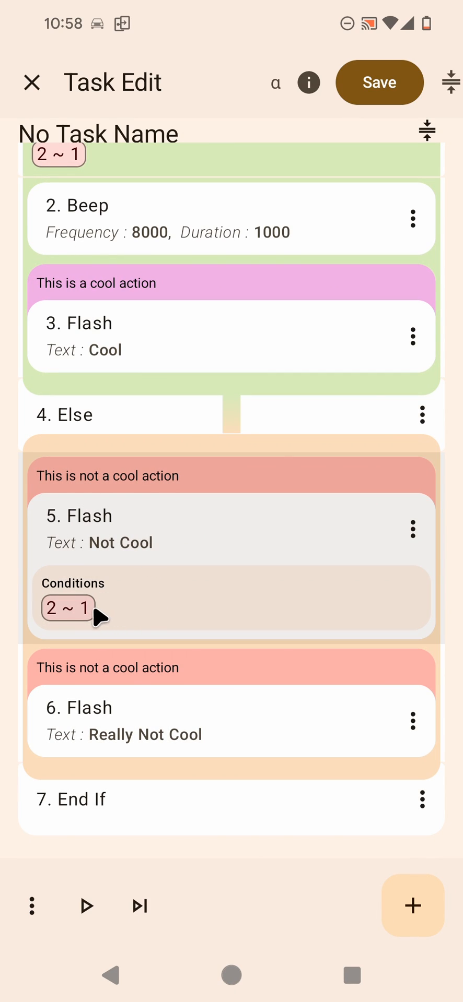
{"action": "mouse_move", "coordinate": [63, 623]}
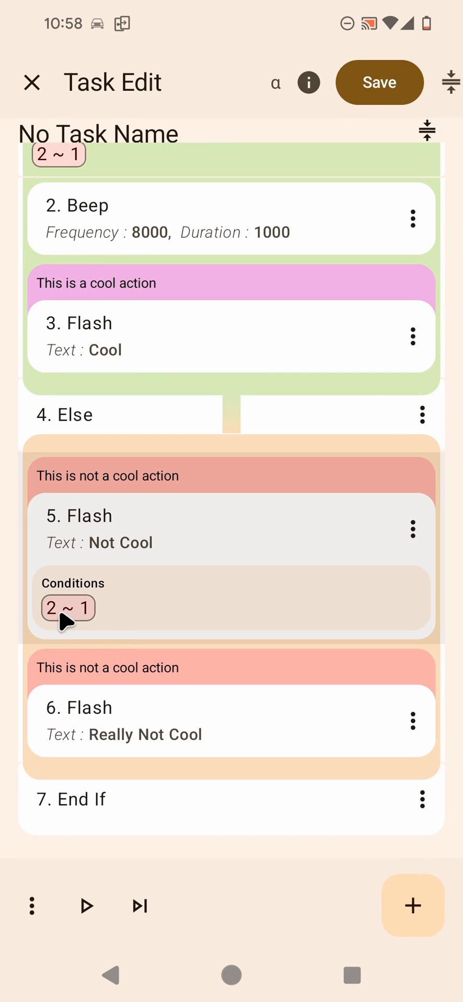
{"action": "mouse_move", "coordinate": [92, 617]}
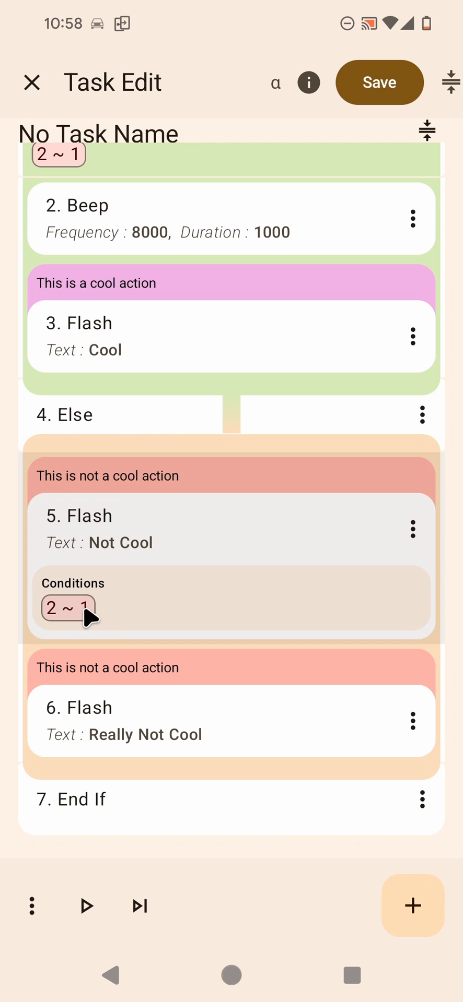
{"action": "mouse_move", "coordinate": [71, 616]}
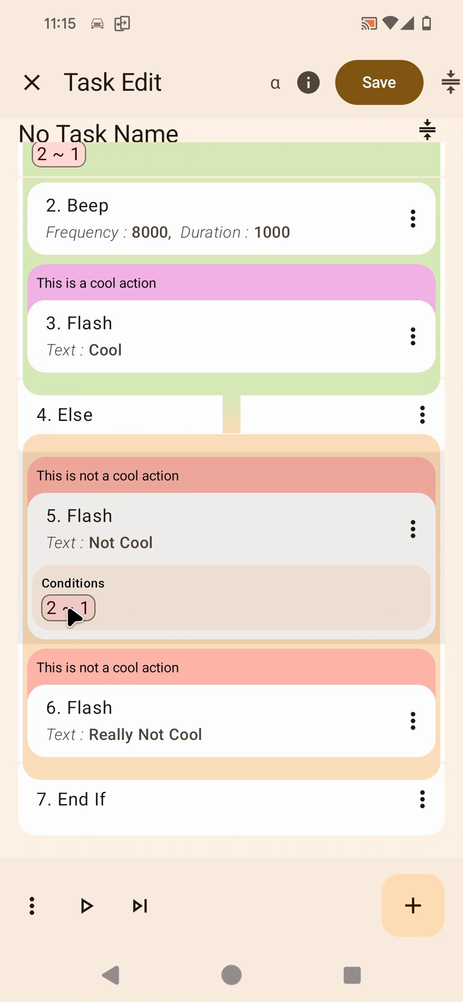
{"action": "left_click", "coordinate": [67, 606]}
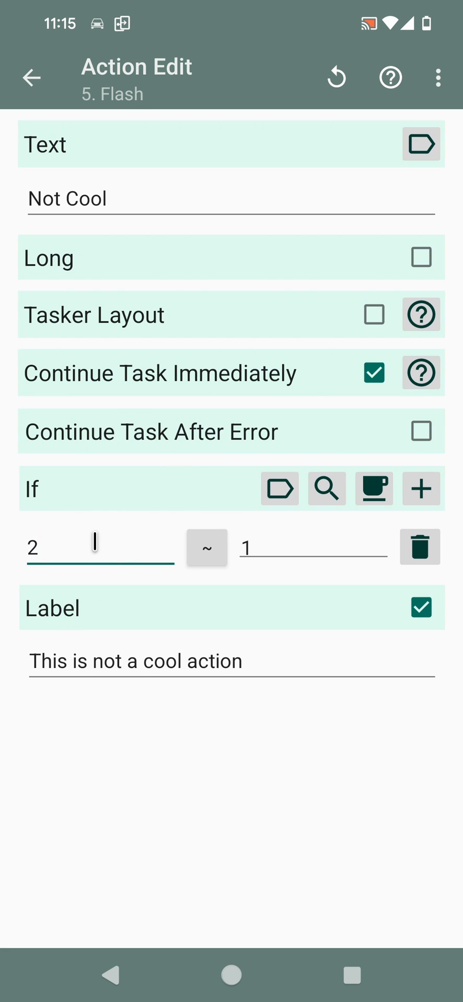
Change the Not Cool flash condition's first value from 2 to 3, then return to the task.
{"action": "left_click", "coordinate": [99, 547]}
{"action": "type", "text": "3"}
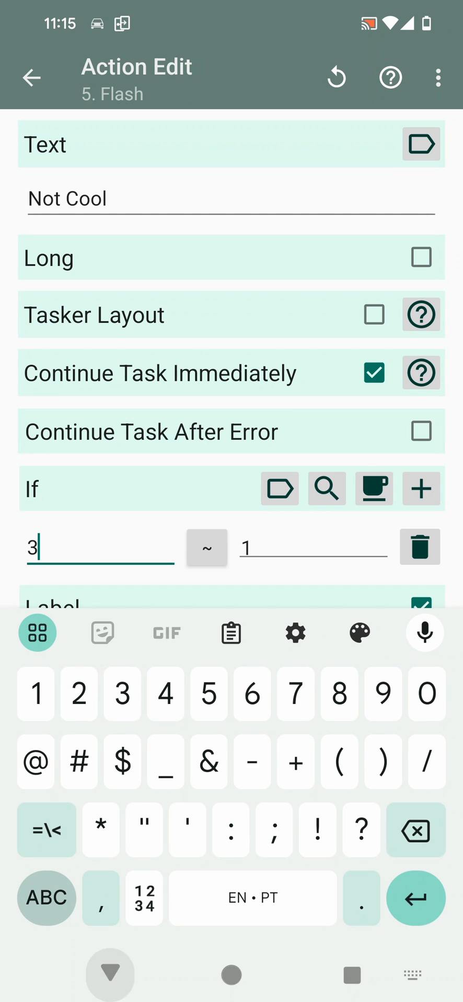
{"action": "left_click", "coordinate": [31, 77]}
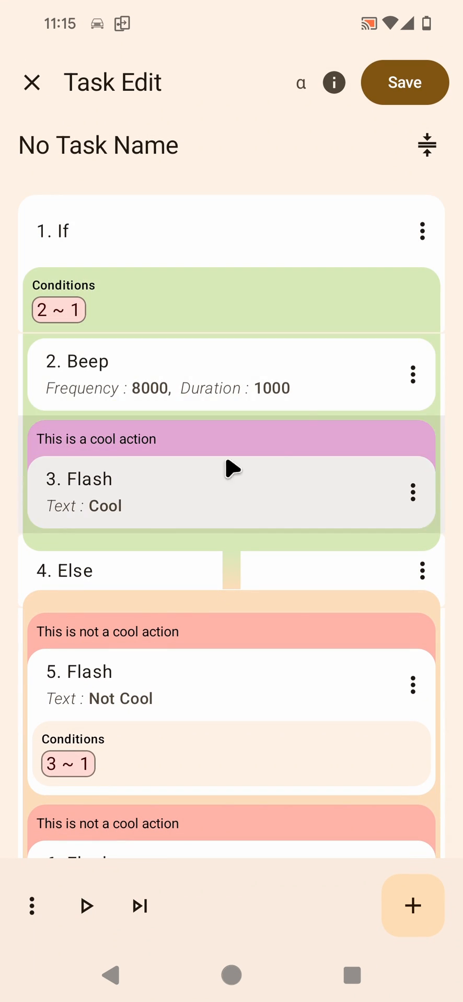
{"action": "mouse_move", "coordinate": [160, 464]}
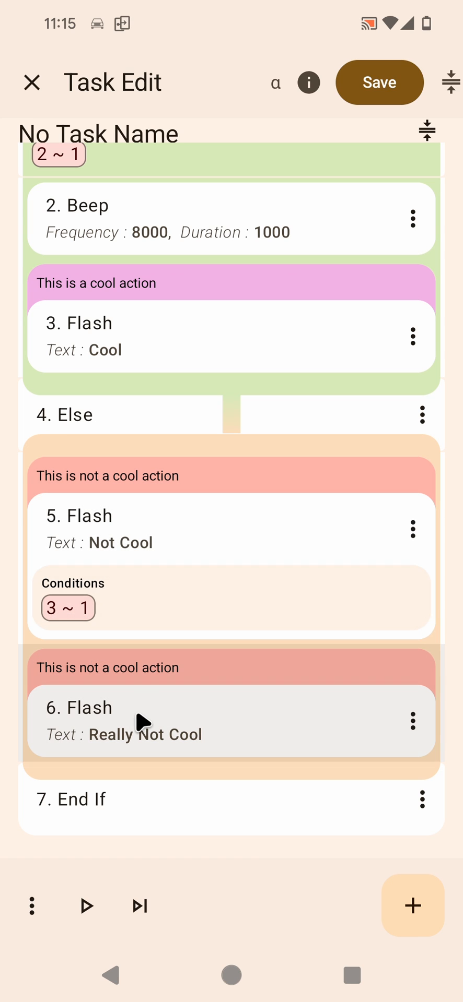
{"action": "mouse_move", "coordinate": [185, 716]}
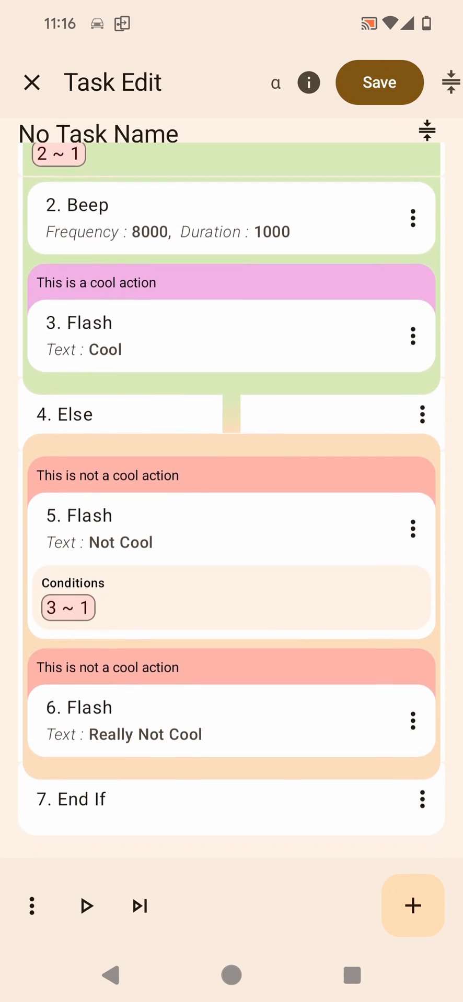
{"action": "scroll", "scroll_direction": "down", "scroll_amount": 3}
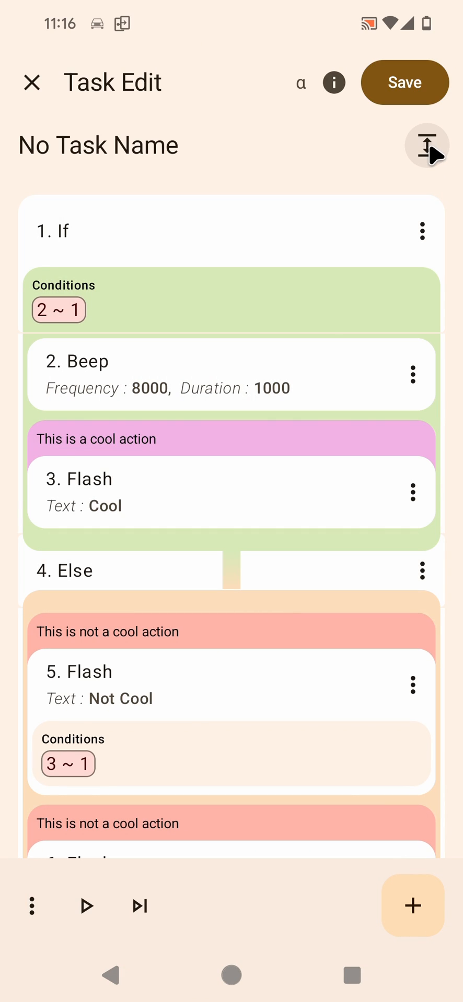
Collapse the If/Else task so Beep and the Flash actions show as one-line entries.
{"action": "left_click", "coordinate": [426, 146]}
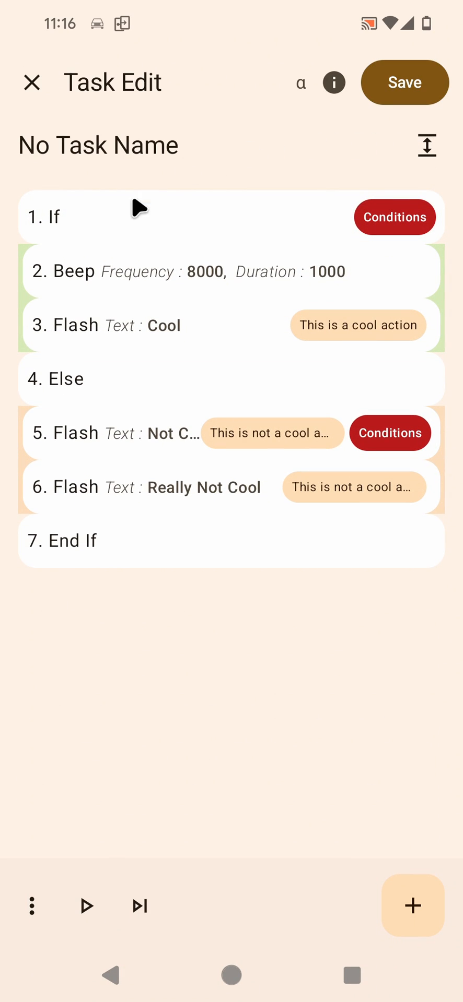
{"action": "mouse_move", "coordinate": [54, 703]}
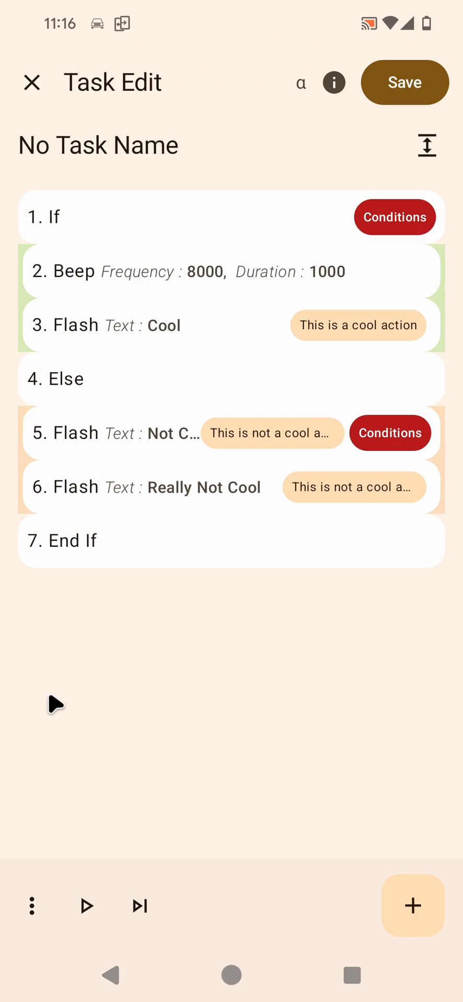
{"action": "mouse_move", "coordinate": [148, 190]}
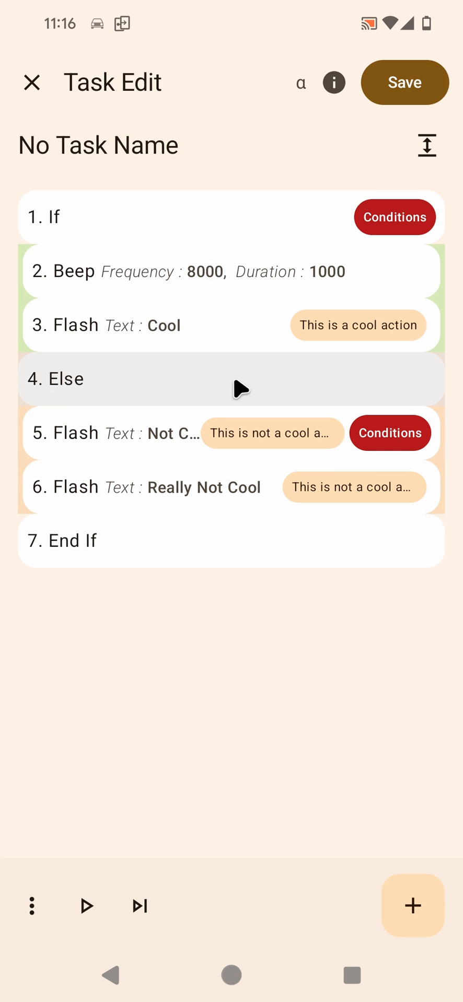
{"action": "mouse_move", "coordinate": [351, 305]}
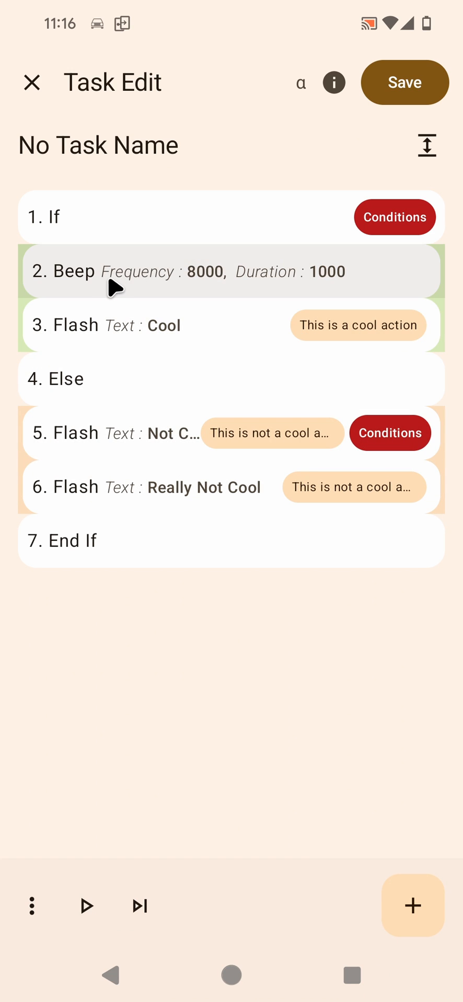
{"action": "mouse_move", "coordinate": [137, 405]}
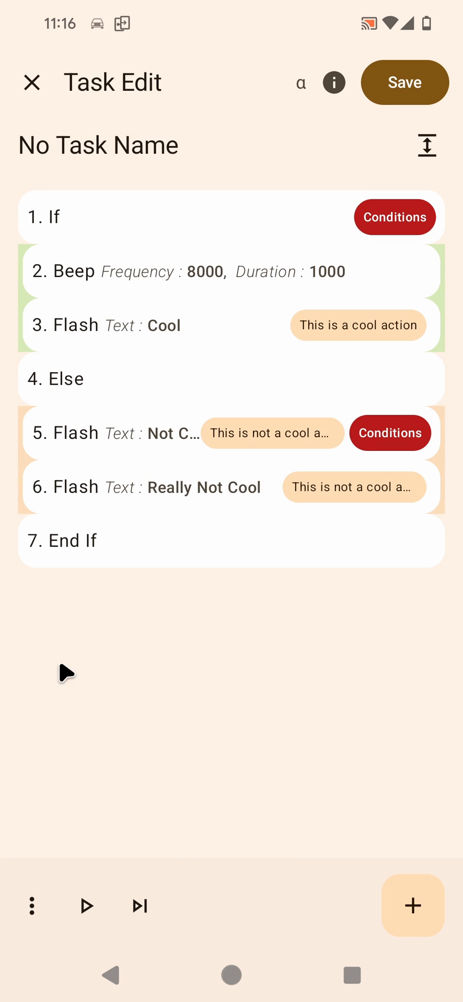
{"action": "mouse_move", "coordinate": [251, 598]}
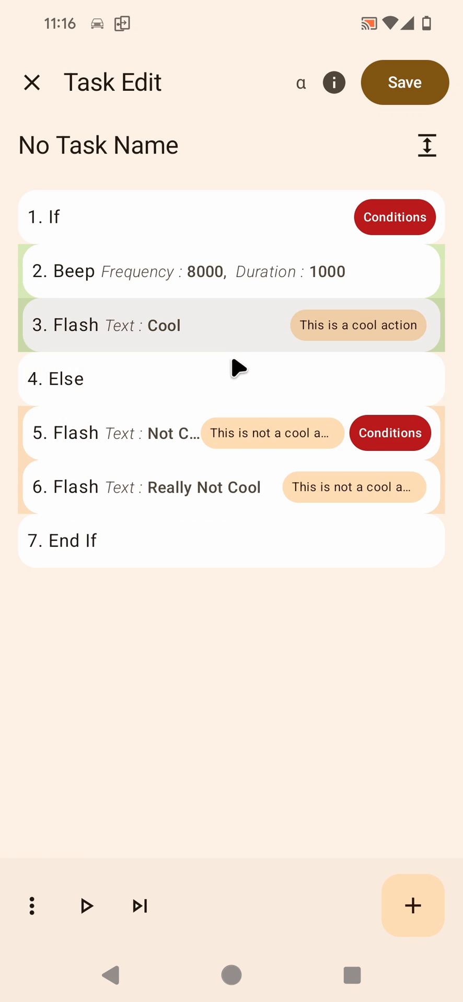
{"action": "mouse_move", "coordinate": [208, 784]}
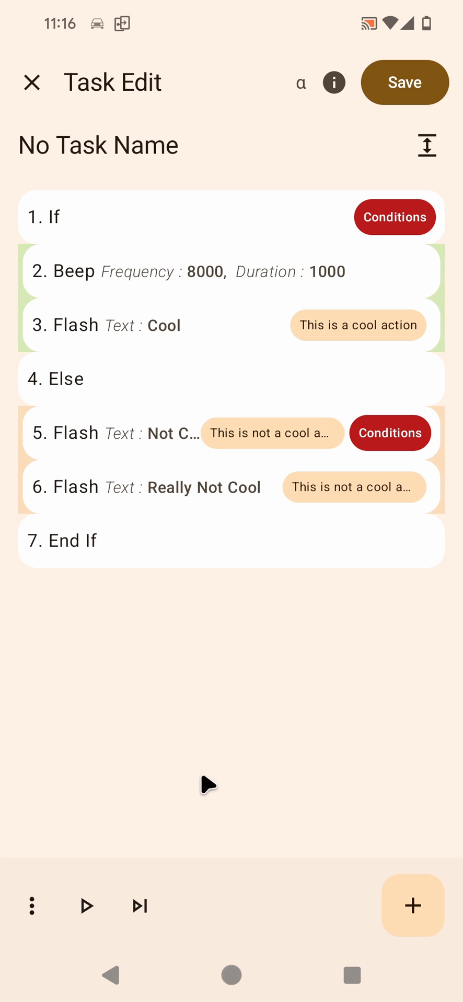
{"action": "left_click", "coordinate": [182, 487]}
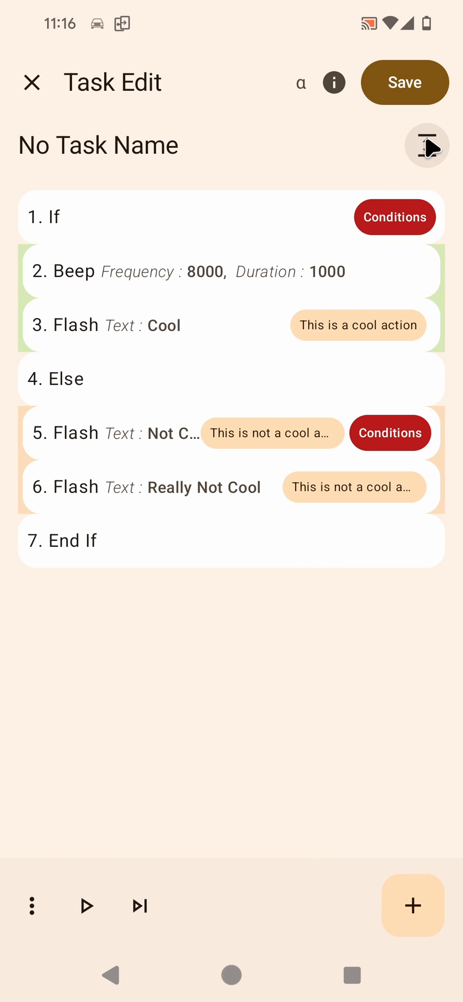
Expand the task to show the If 2 ~ 1 condition and Else Flashes in full detail.
{"action": "left_click", "coordinate": [426, 145]}
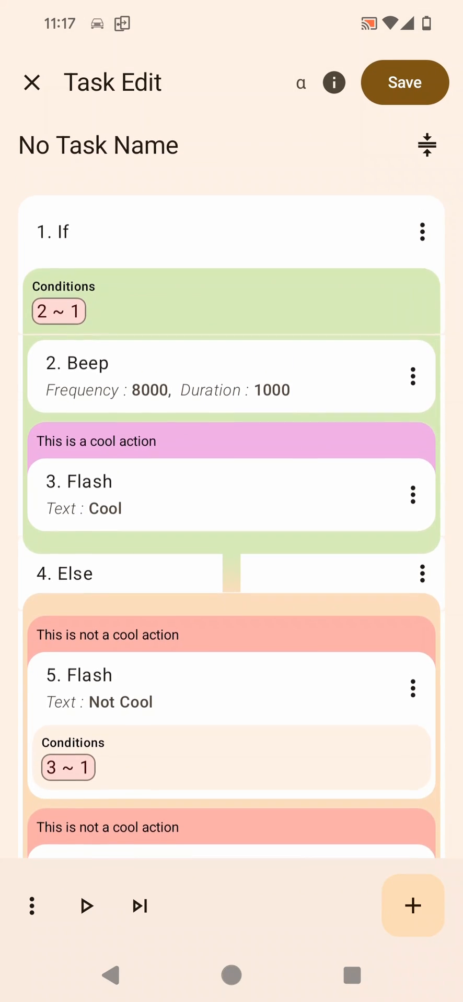
{"action": "scroll", "scroll_direction": "down", "scroll_amount": 3}
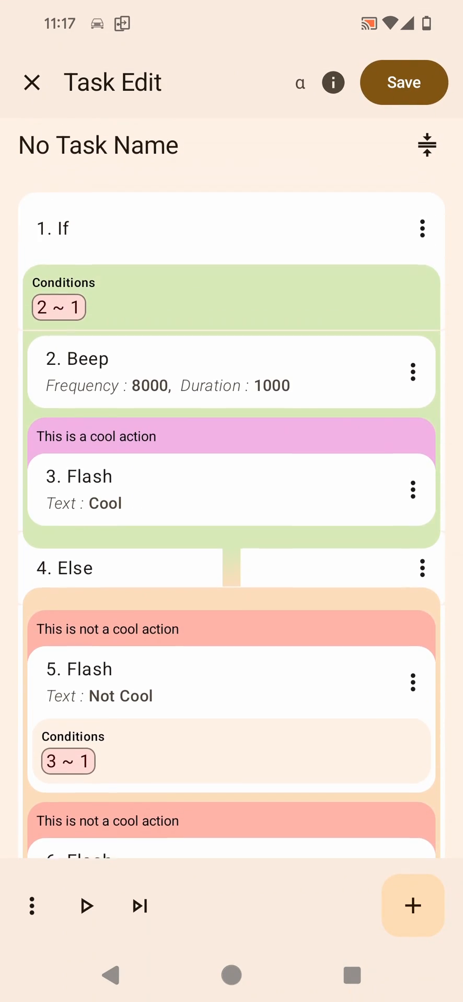
{"action": "scroll", "scroll_direction": "down", "scroll_amount": 3}
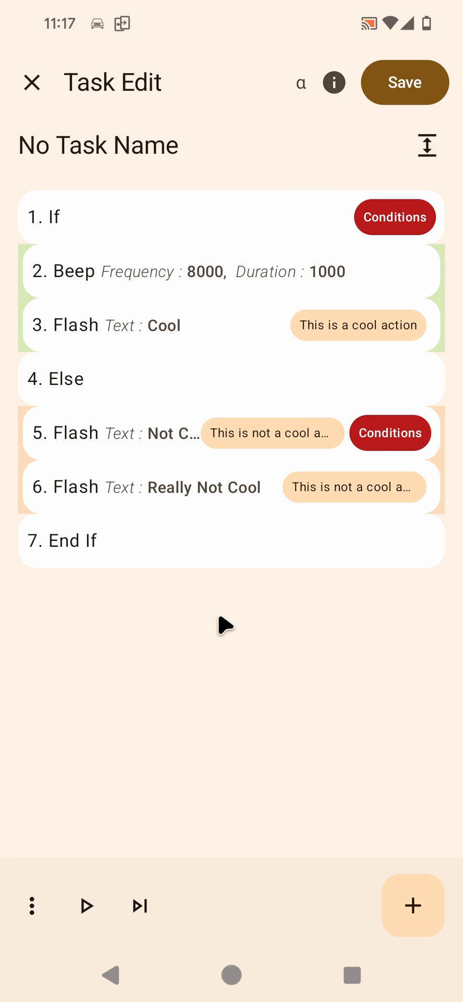
{"action": "mouse_move", "coordinate": [183, 676]}
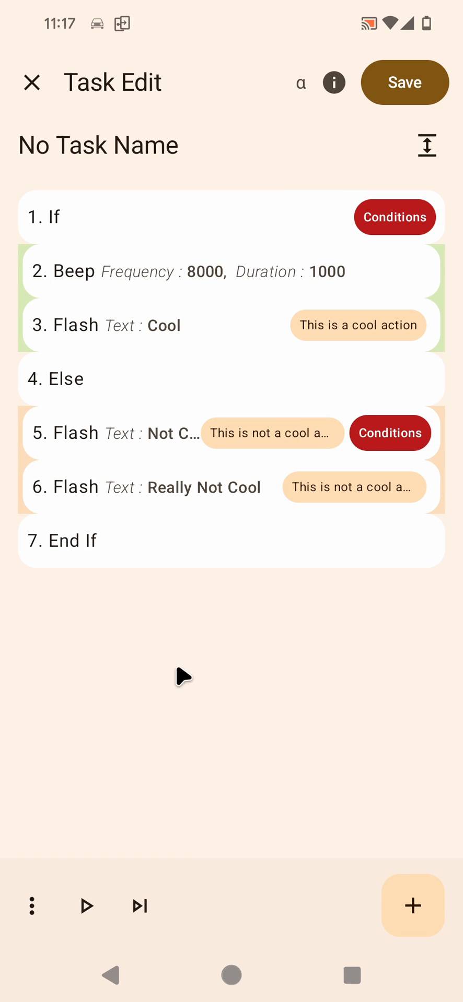
{"action": "mouse_move", "coordinate": [232, 647]}
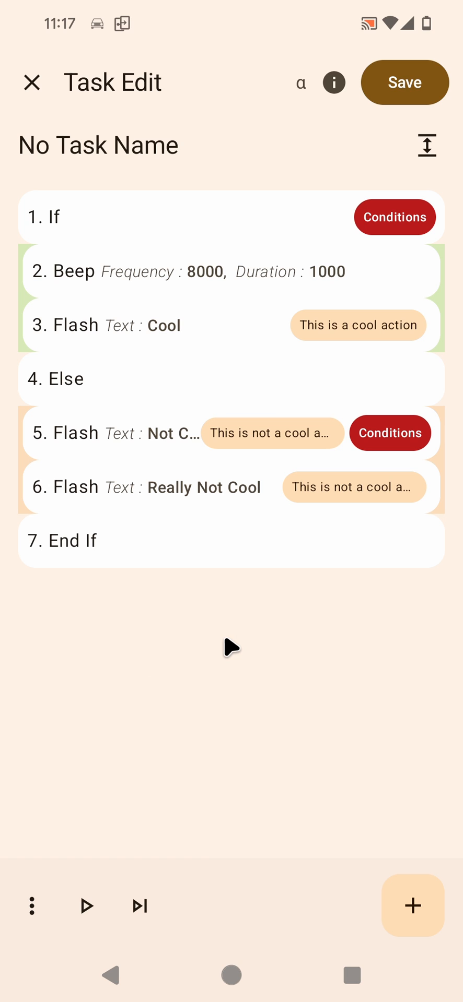
{"action": "mouse_move", "coordinate": [231, 668]}
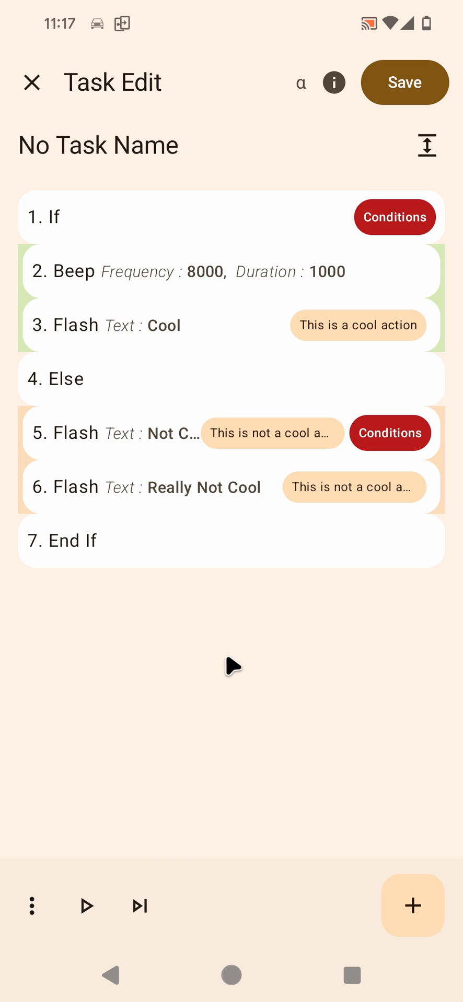
{"action": "mouse_move", "coordinate": [147, 638]}
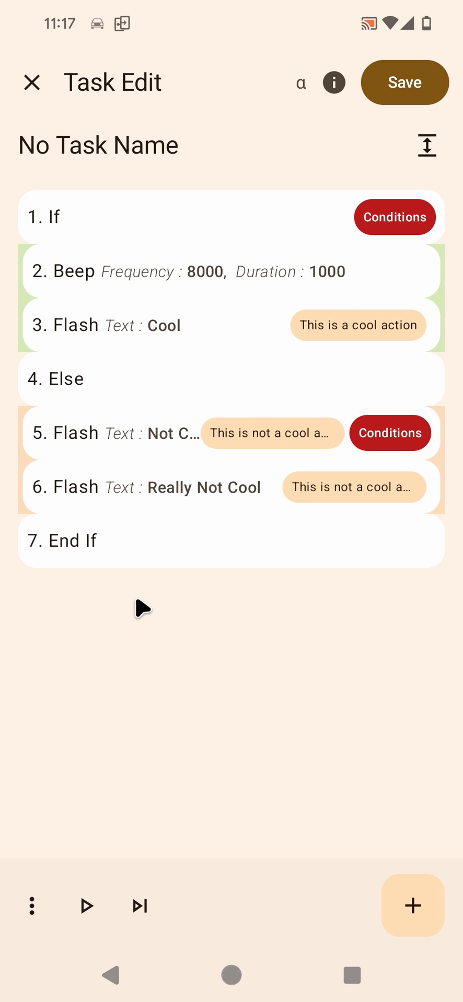
{"action": "left_click", "coordinate": [427, 145]}
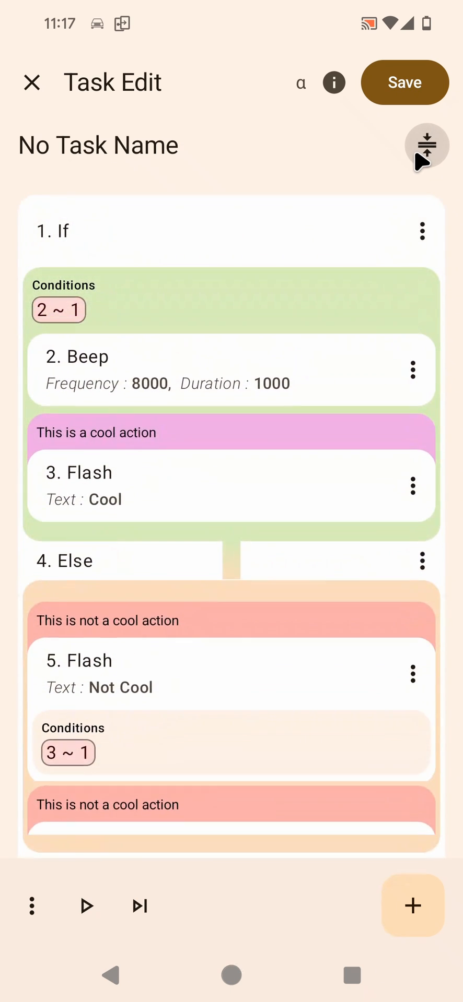